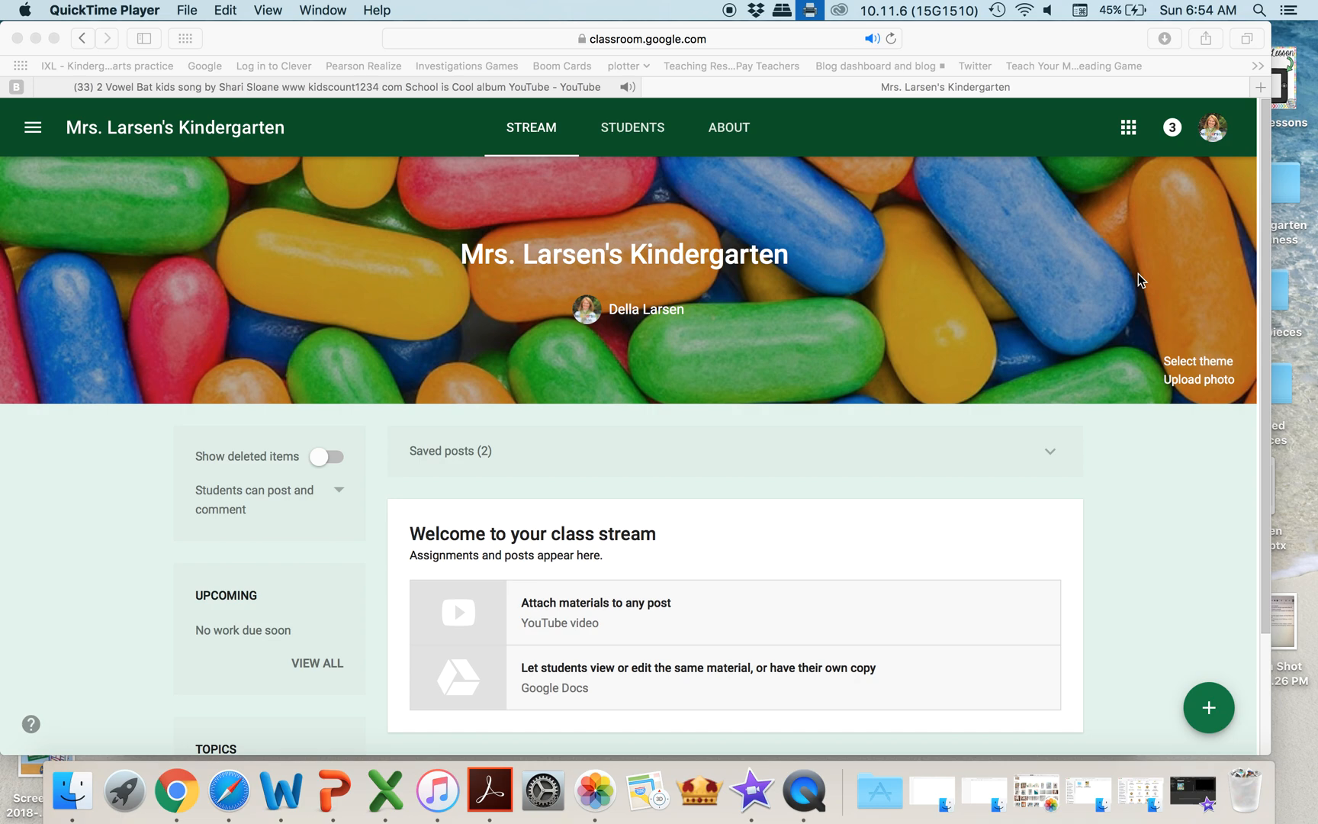
mouse_move(1165, 239)
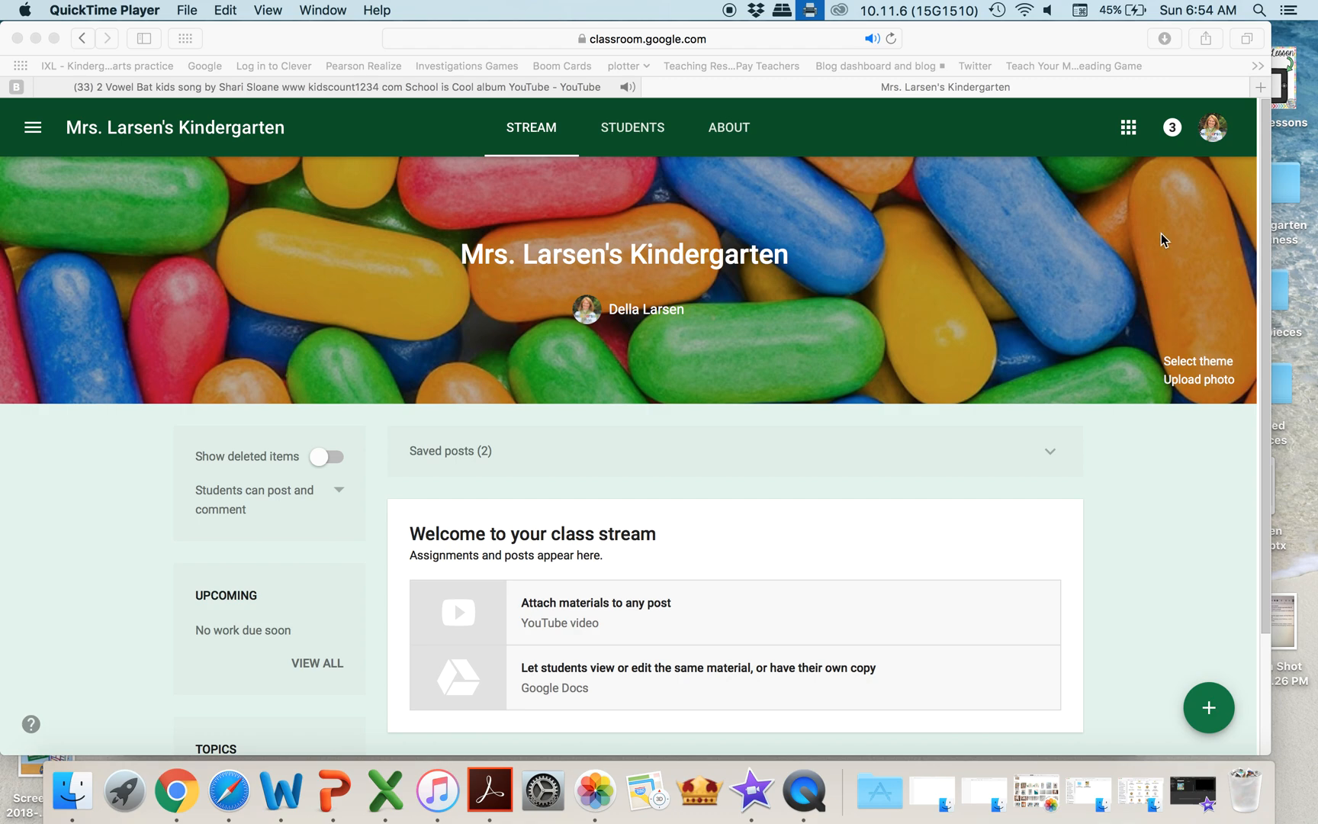
mouse_move(1047, 558)
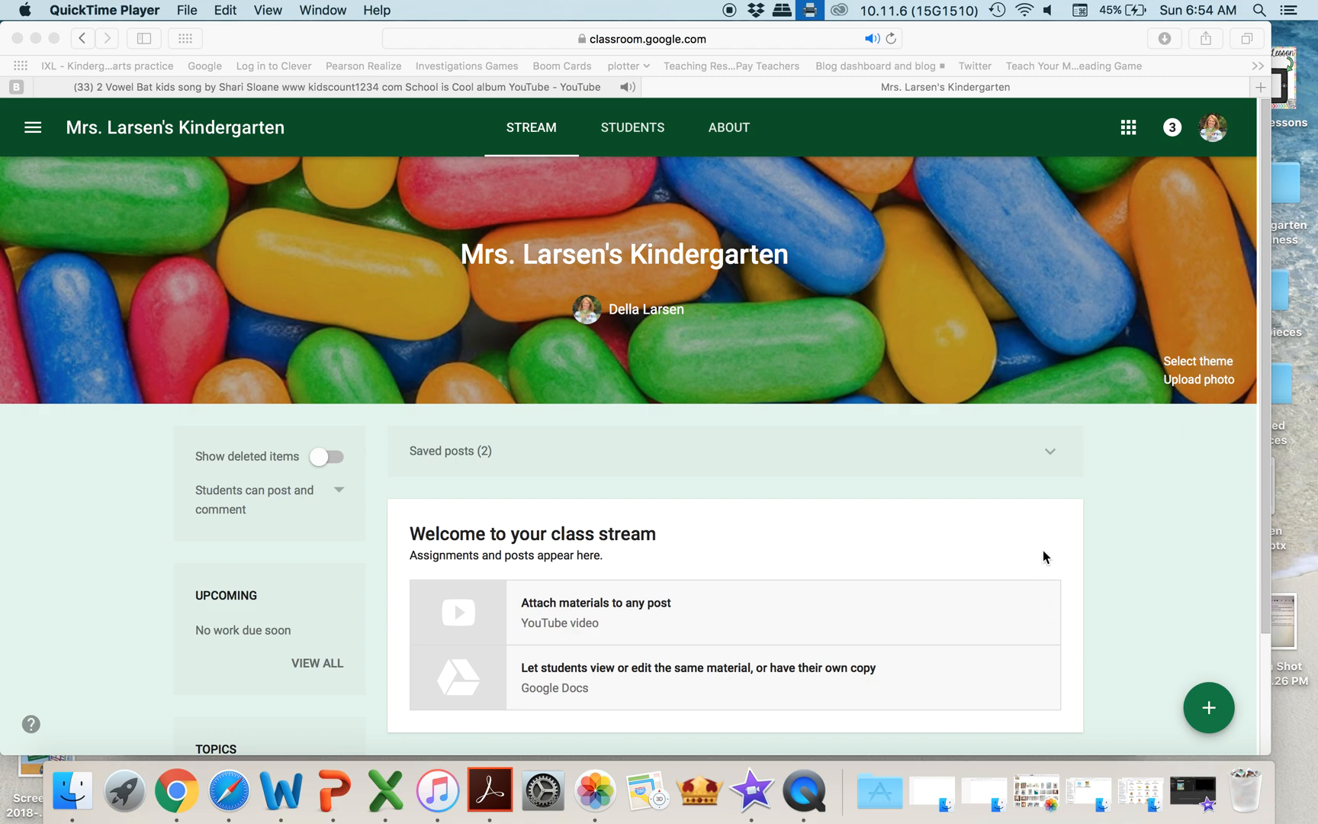
- Reveal the create options with the + button on Mrs. Larsen's Kindergarten stream
left_click(1210, 707)
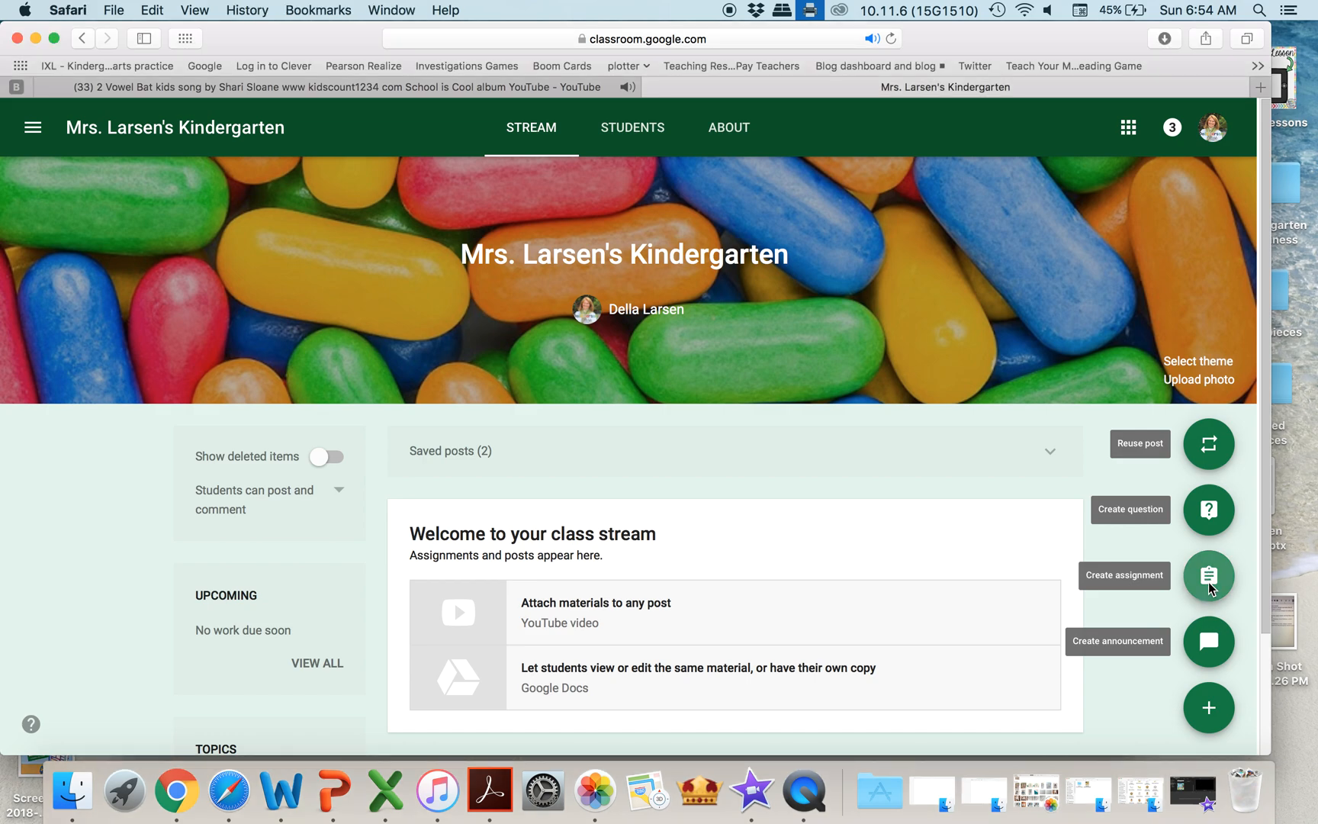
- Start a new assignment and bring up its YouTube video insertion window
left_click(1209, 577)
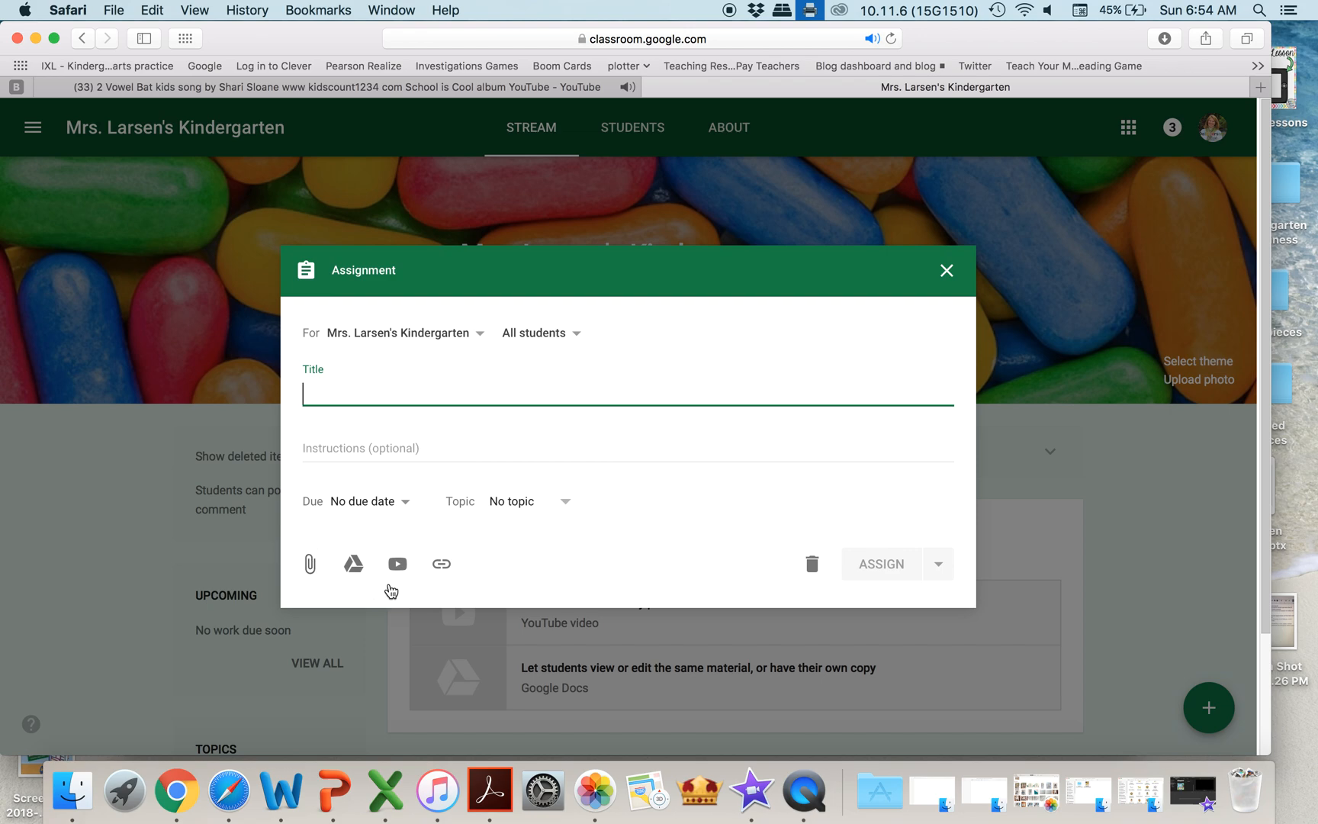
mouse_move(396, 564)
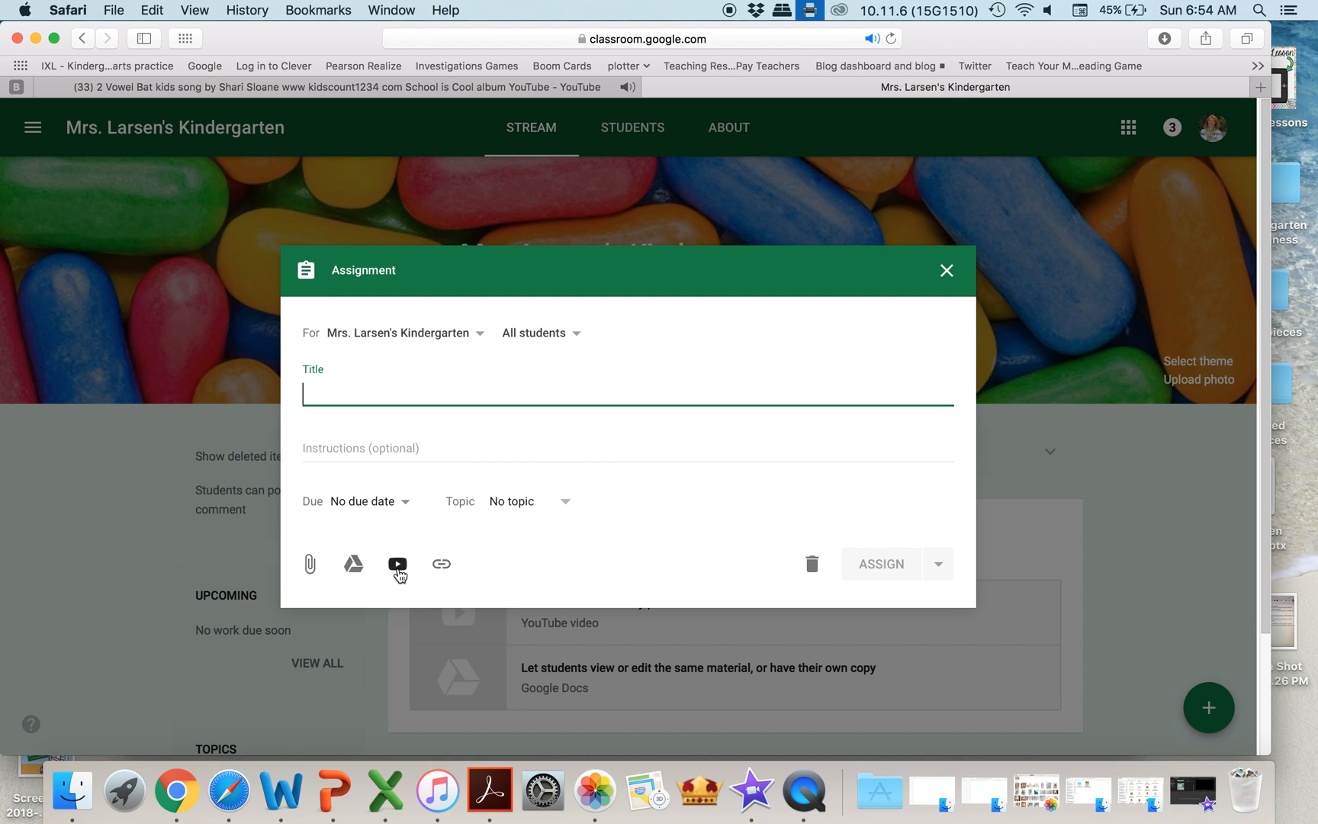
left_click(397, 563)
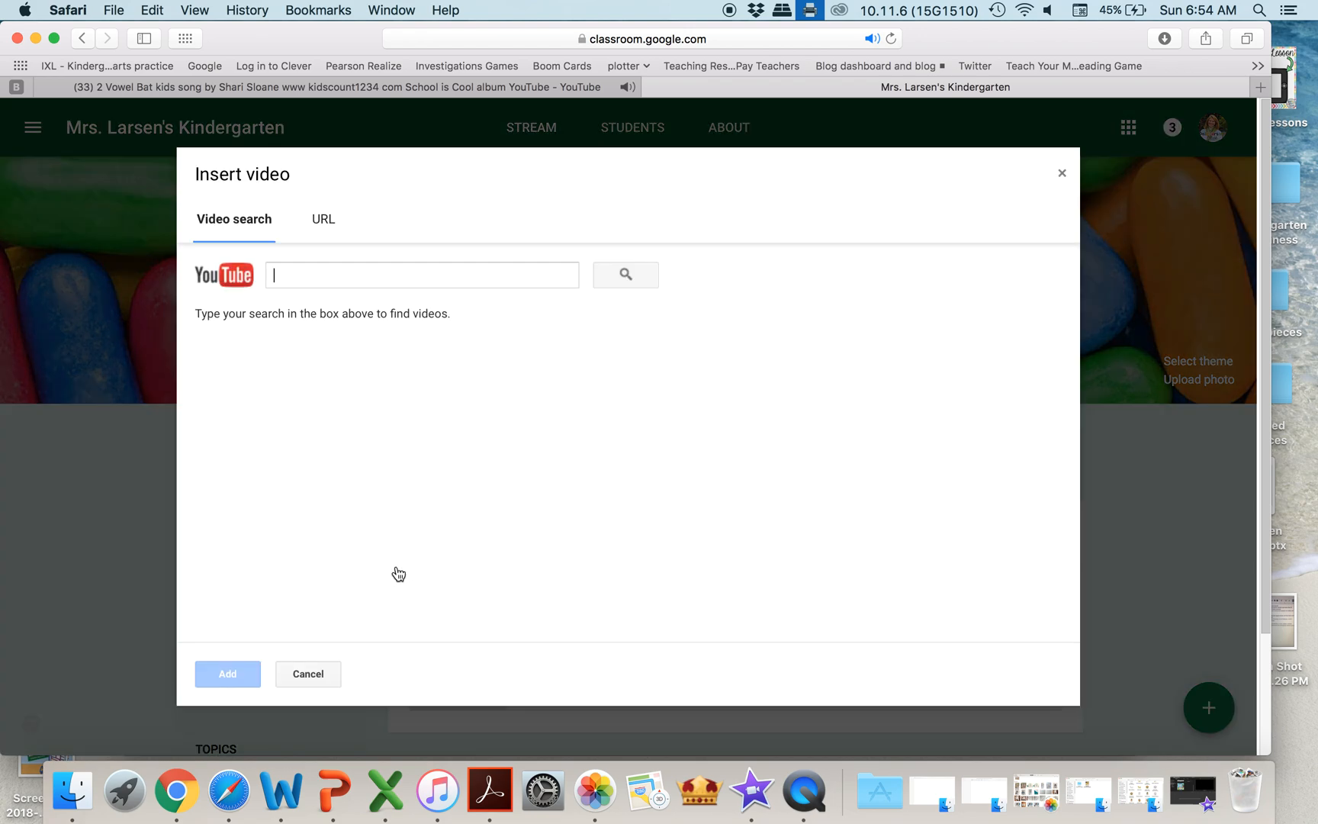
mouse_move(313, 274)
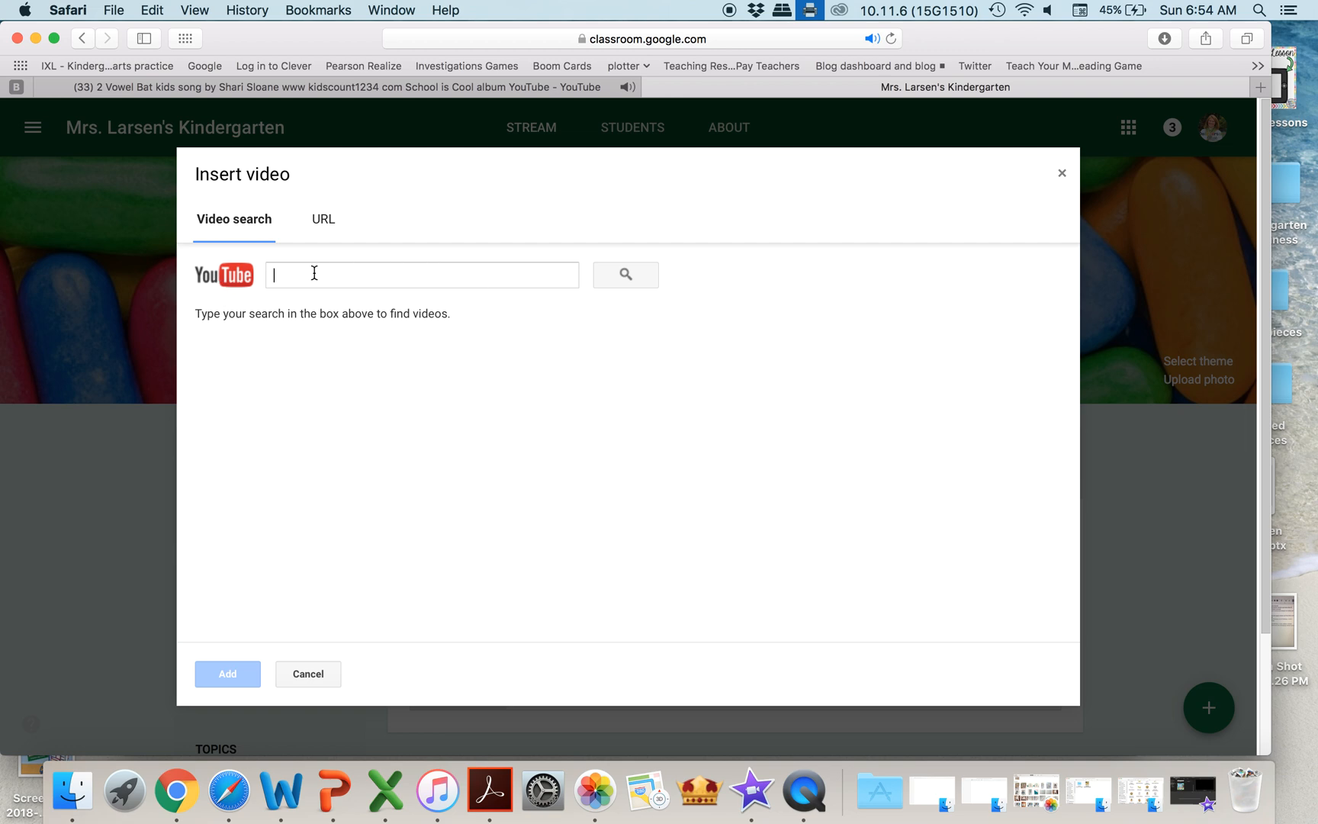
mouse_move(330, 281)
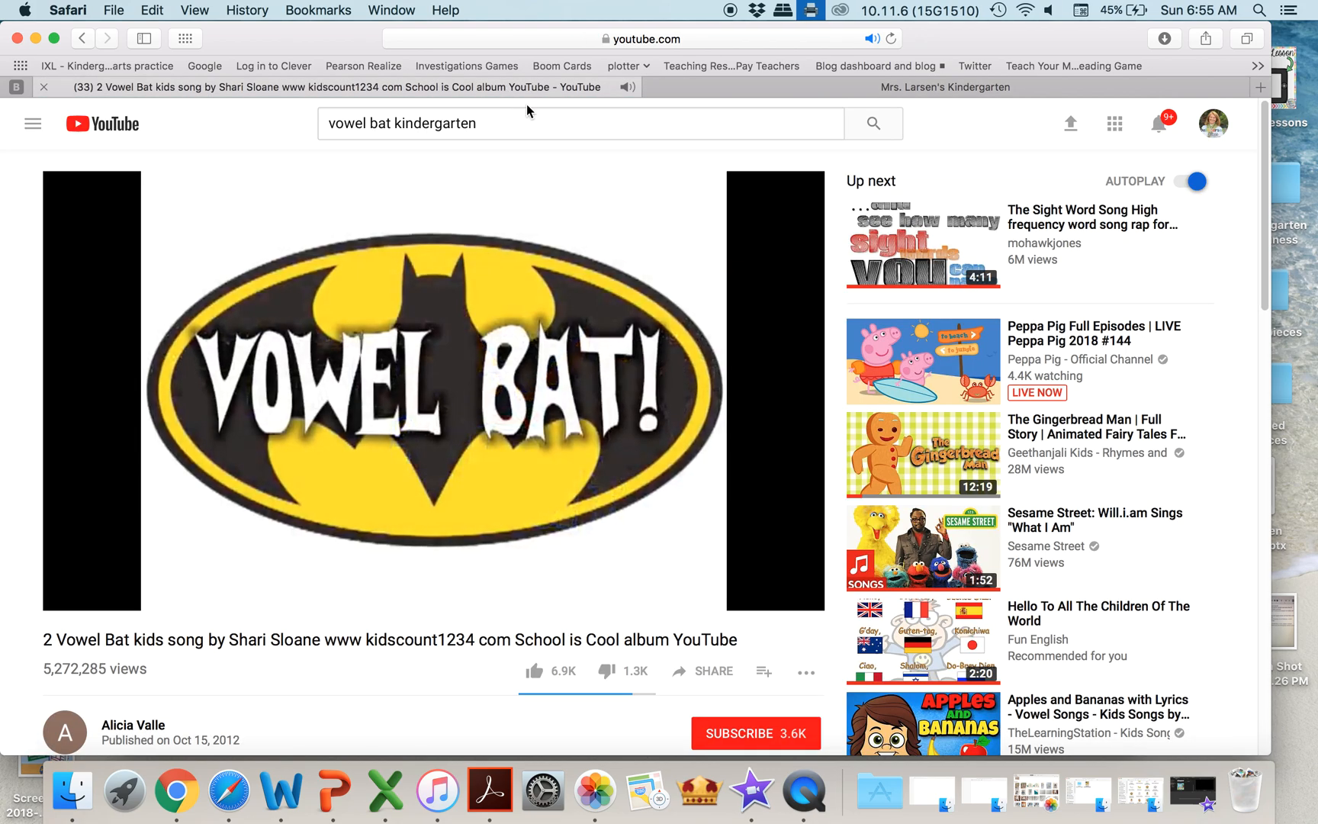
- Copy the web address of the Vowel Bat kids song YouTube video
left_click(430, 391)
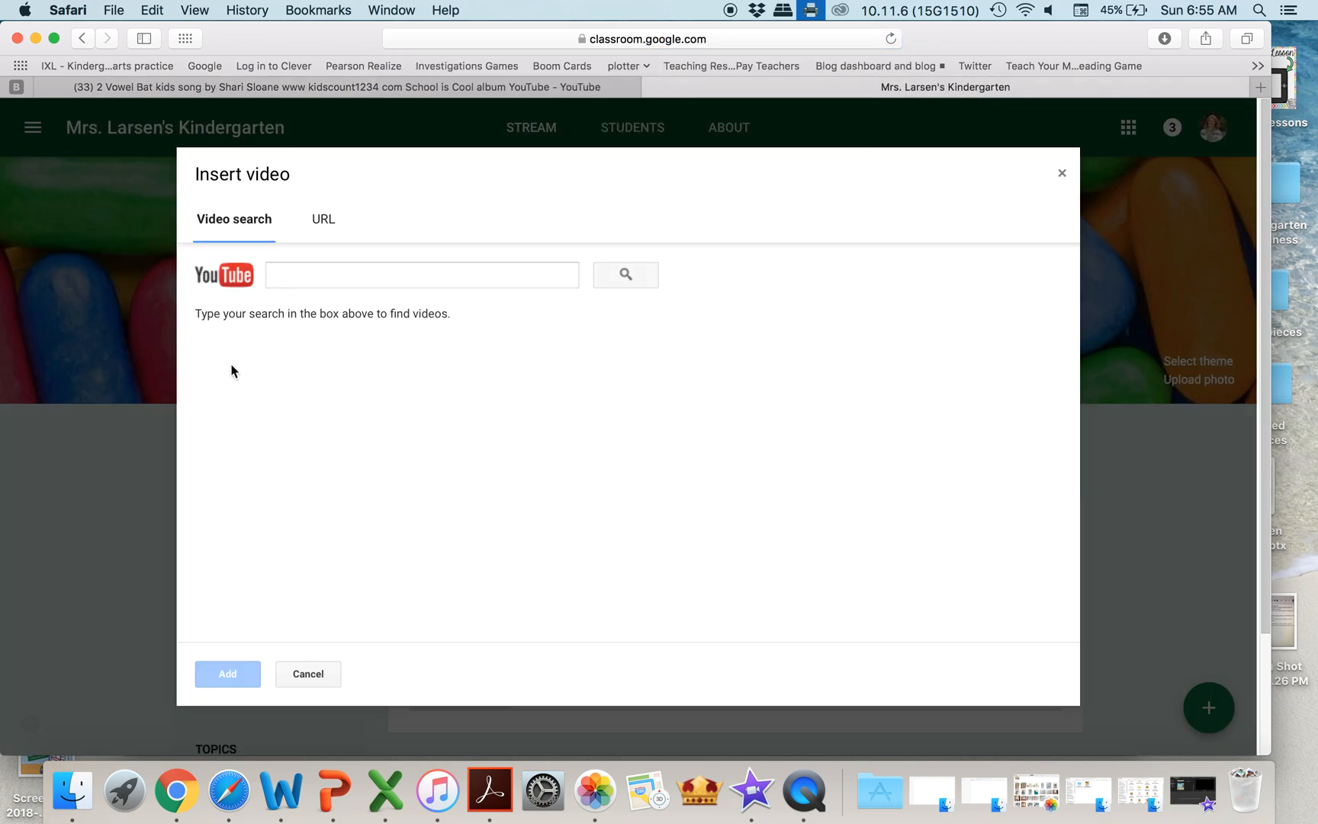
mouse_move(362, 211)
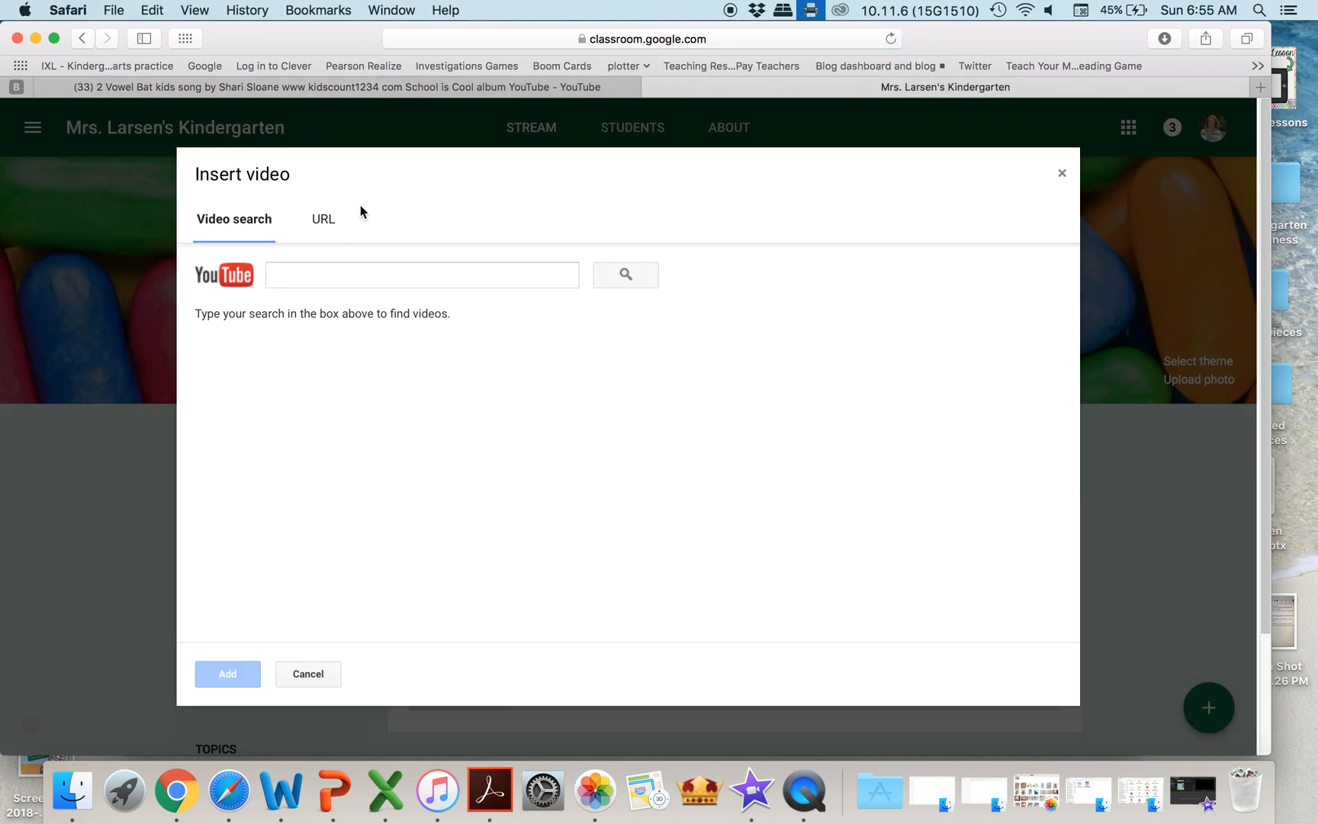
left_click(323, 220)
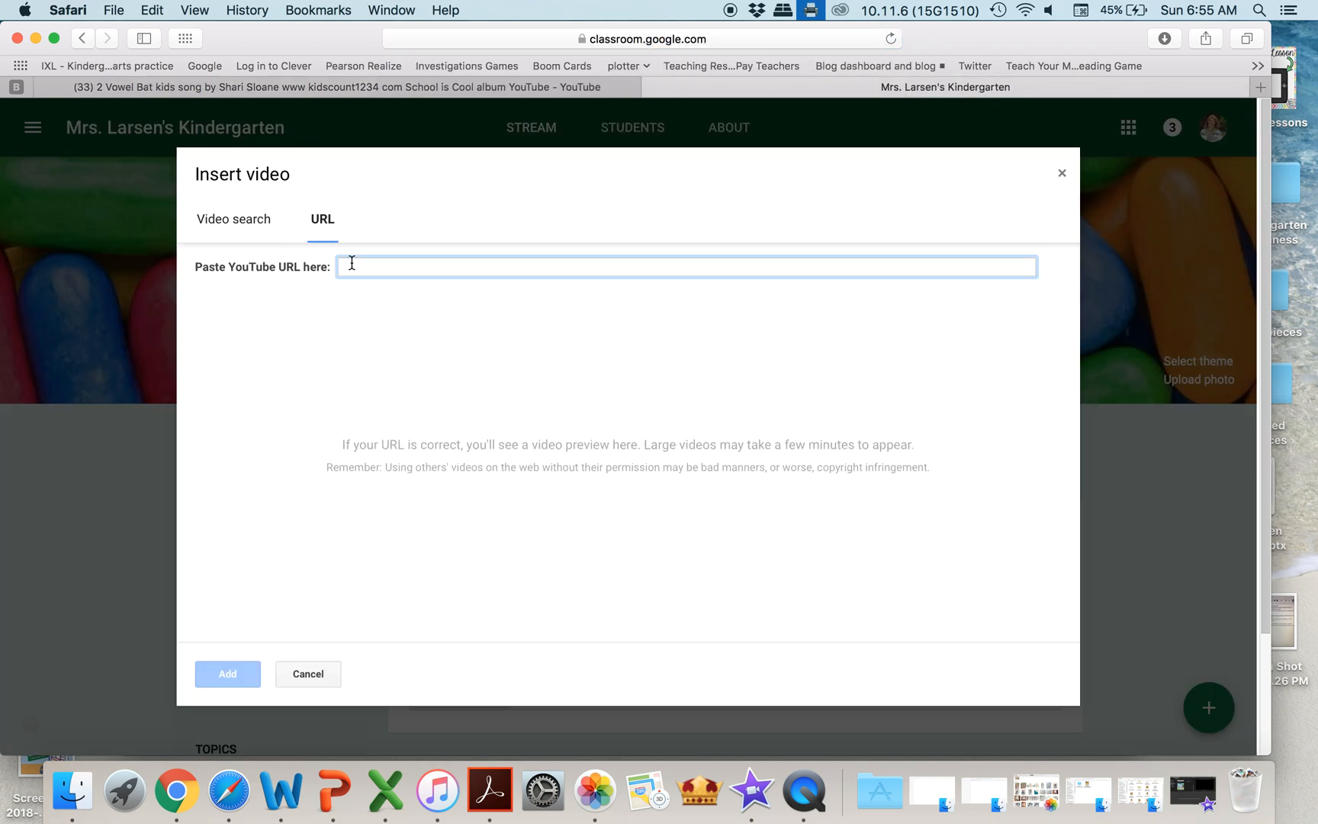
type("https://www.youtube.com/watch?v=f2hXa8dbK3o")
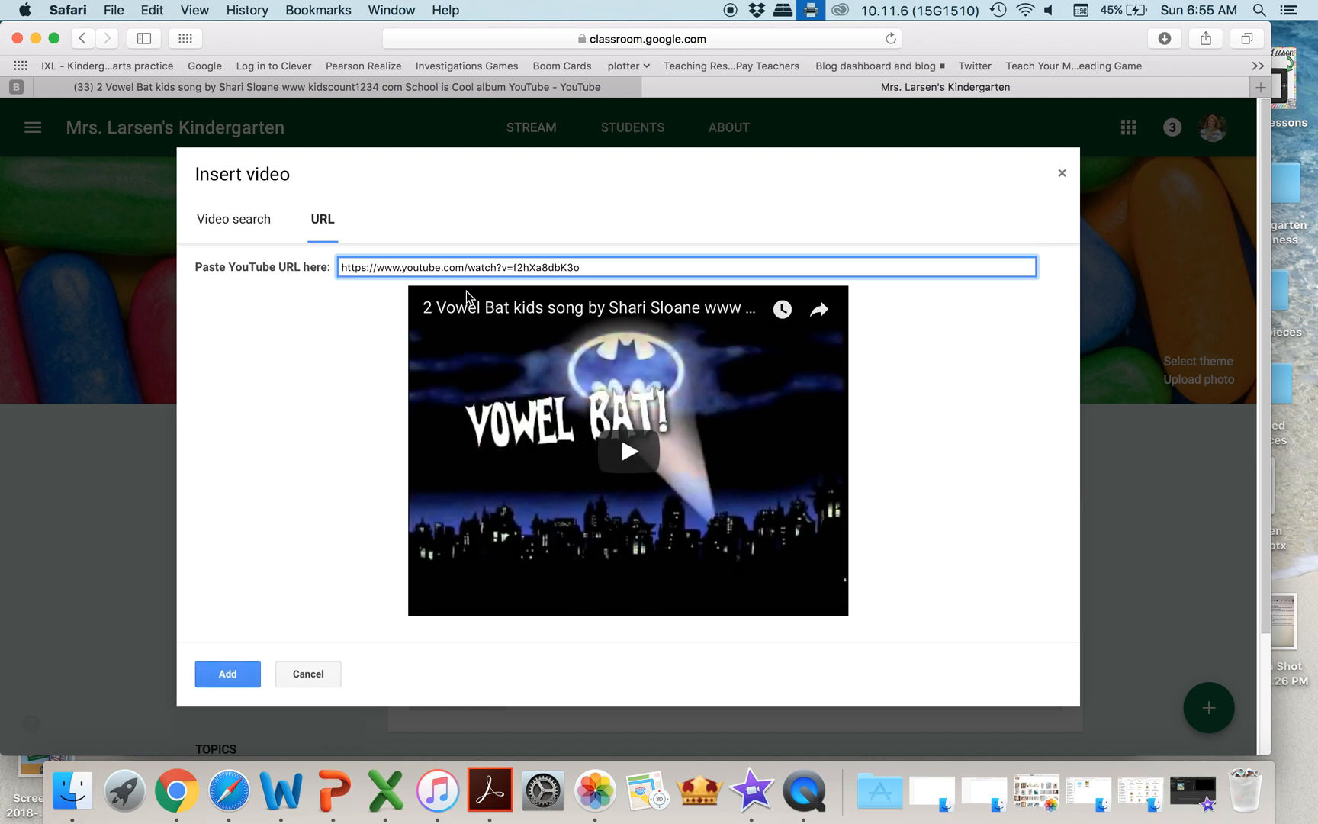
mouse_move(855, 571)
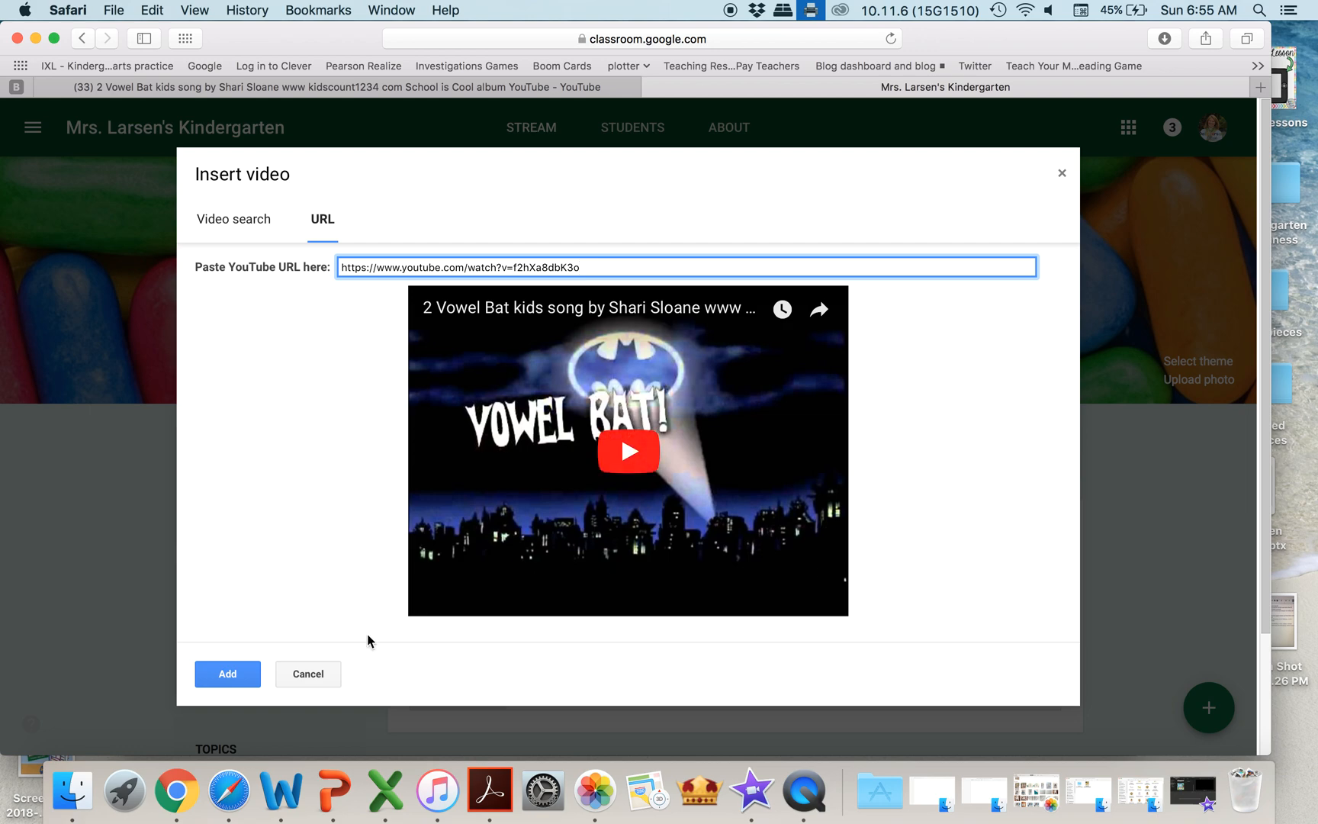
left_click(226, 673)
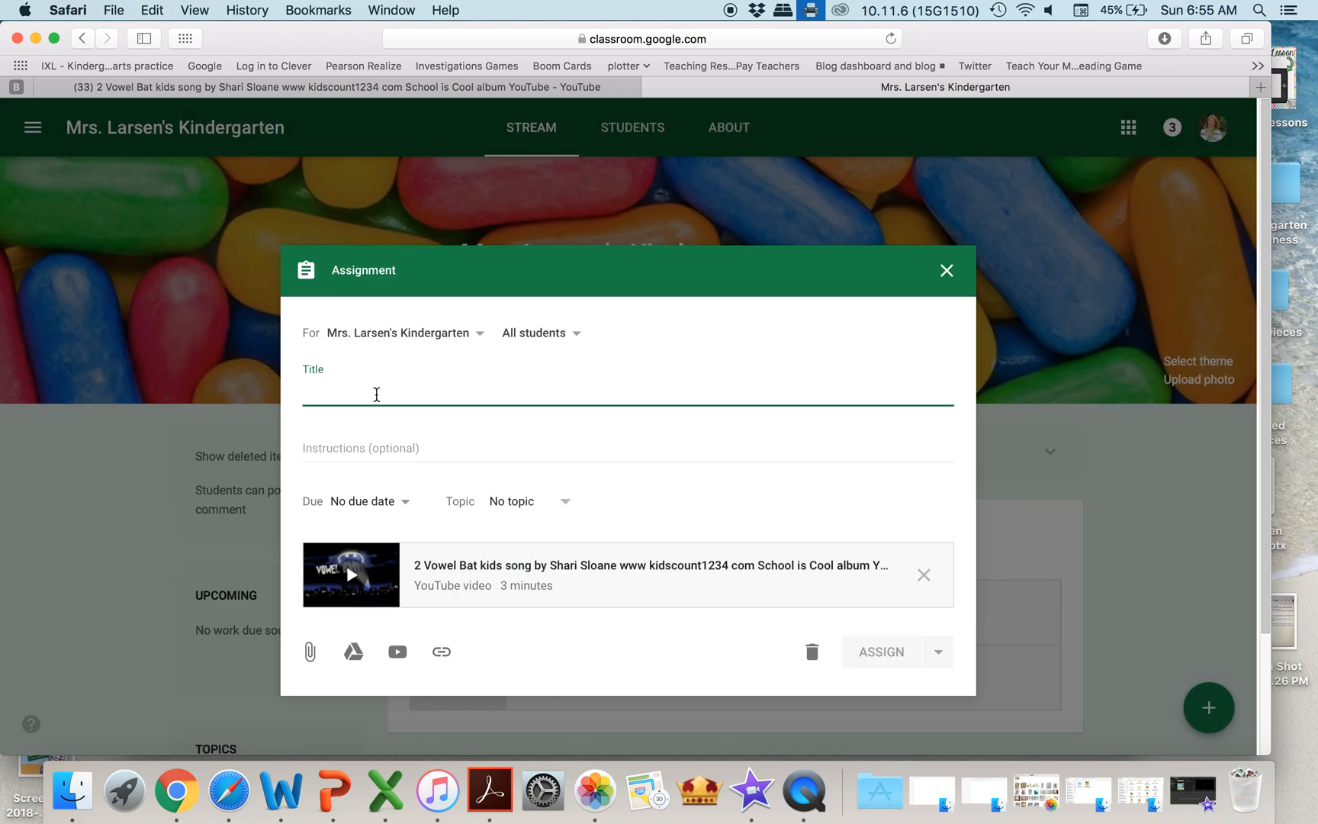
- Title the assignment 'Vowel Bat', assign it, and reveal the create options again
type("Vowel B")
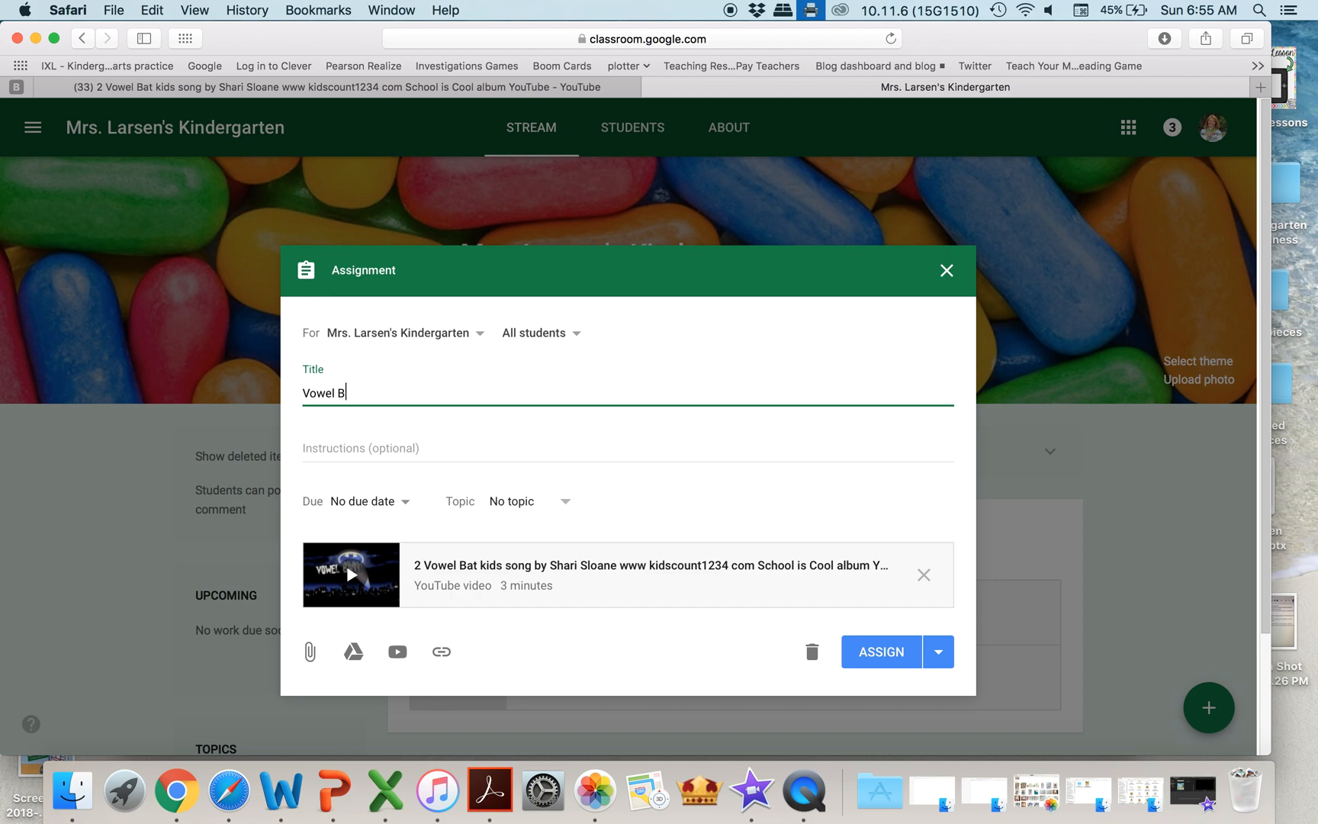
left_click(881, 651)
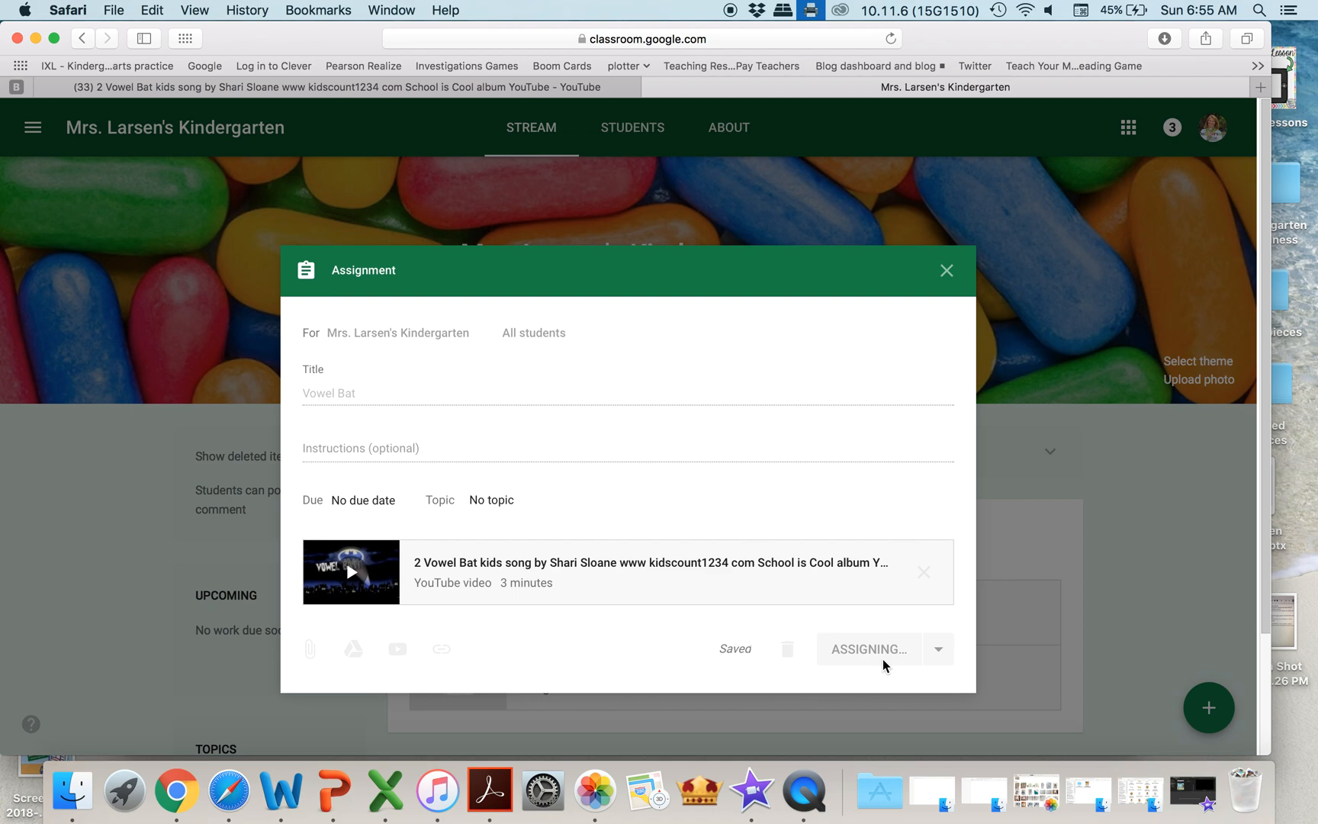
left_click(868, 649)
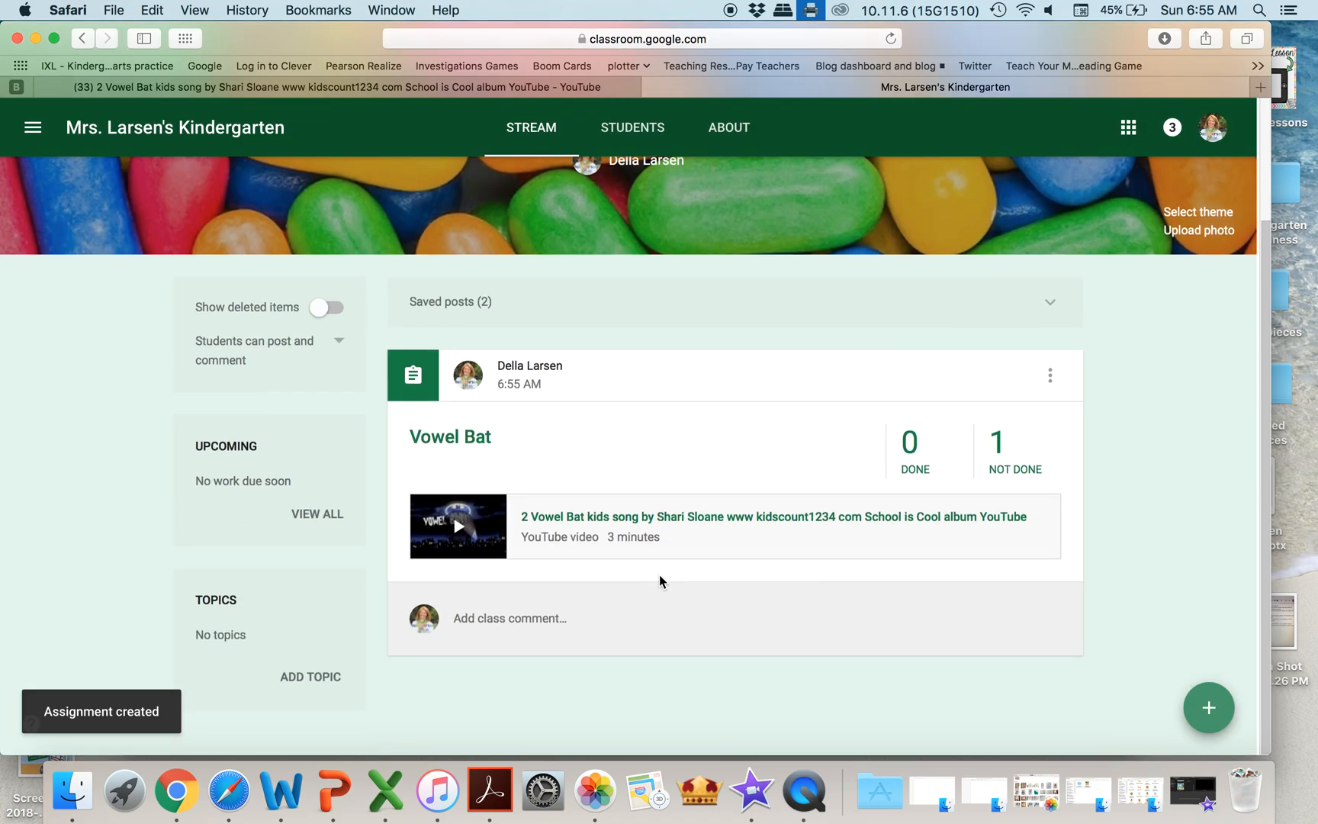
left_click(1208, 707)
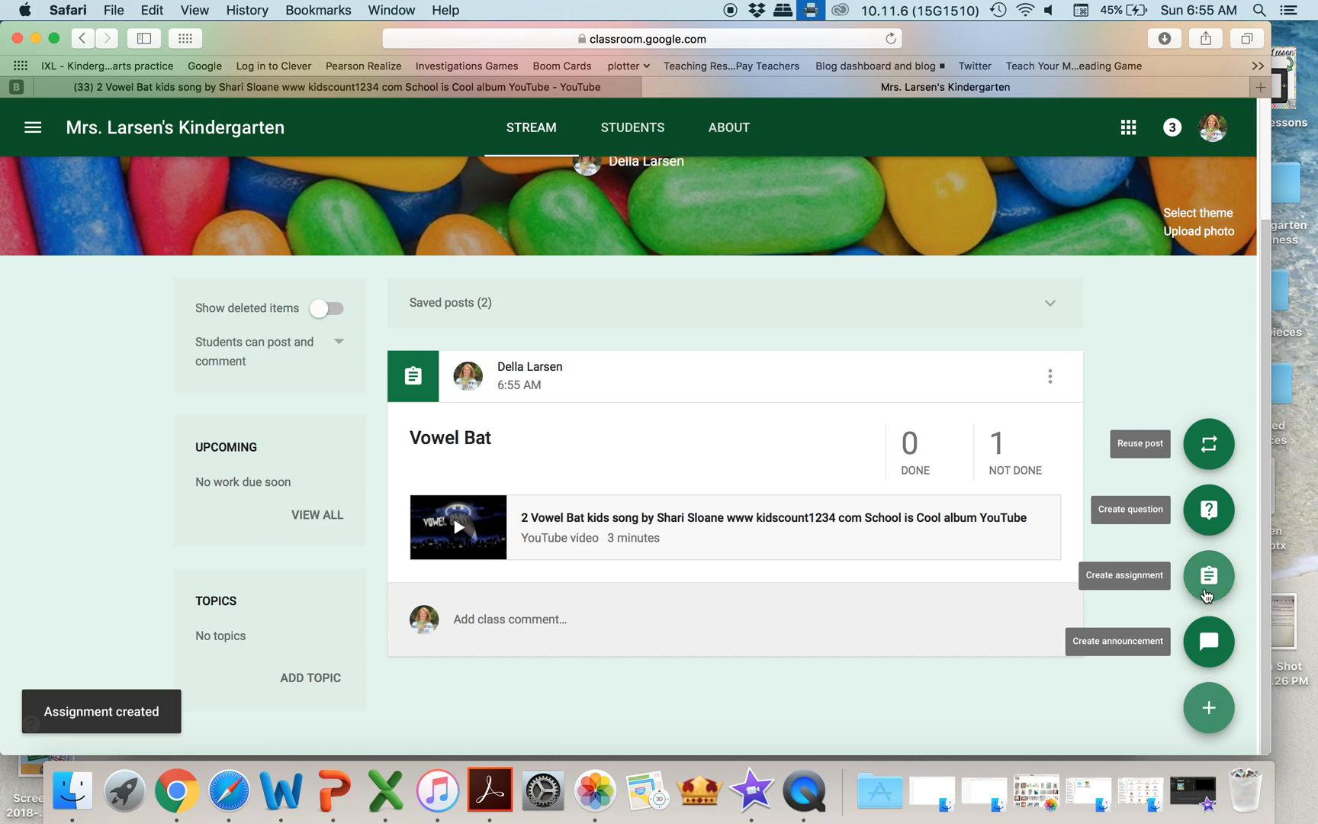
- Start an assignment with the [Template] Copy of First grade medial sound slides from Drive
left_click(1209, 576)
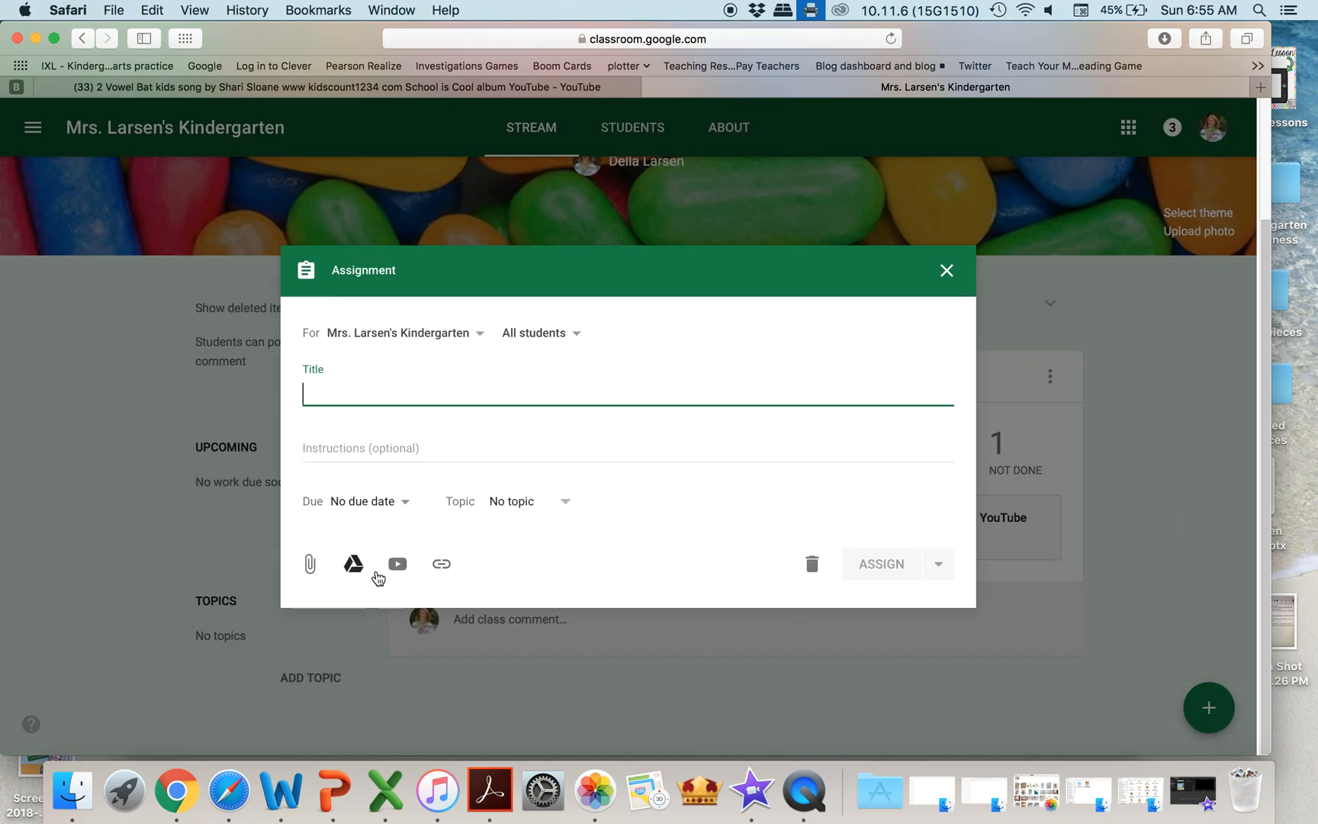
left_click(353, 564)
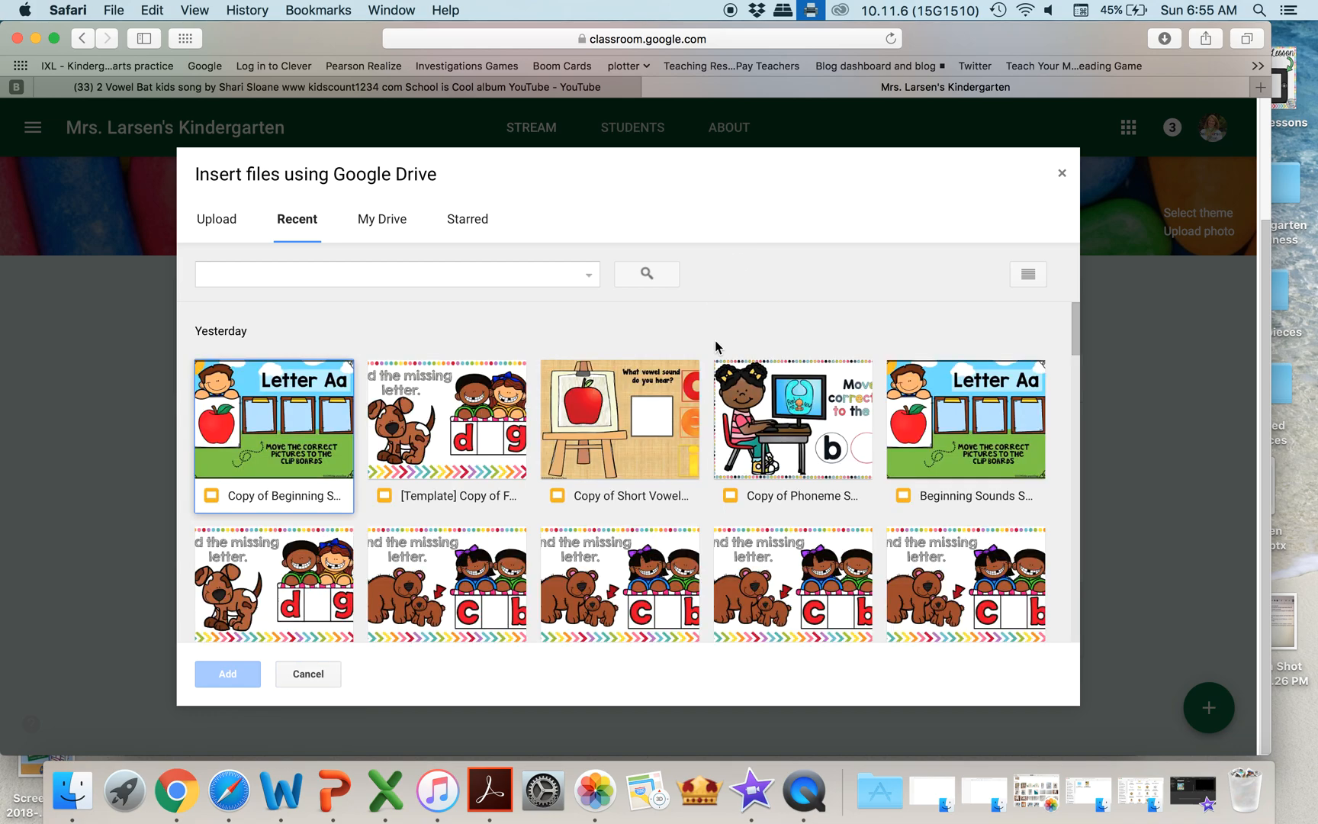
left_click(447, 420)
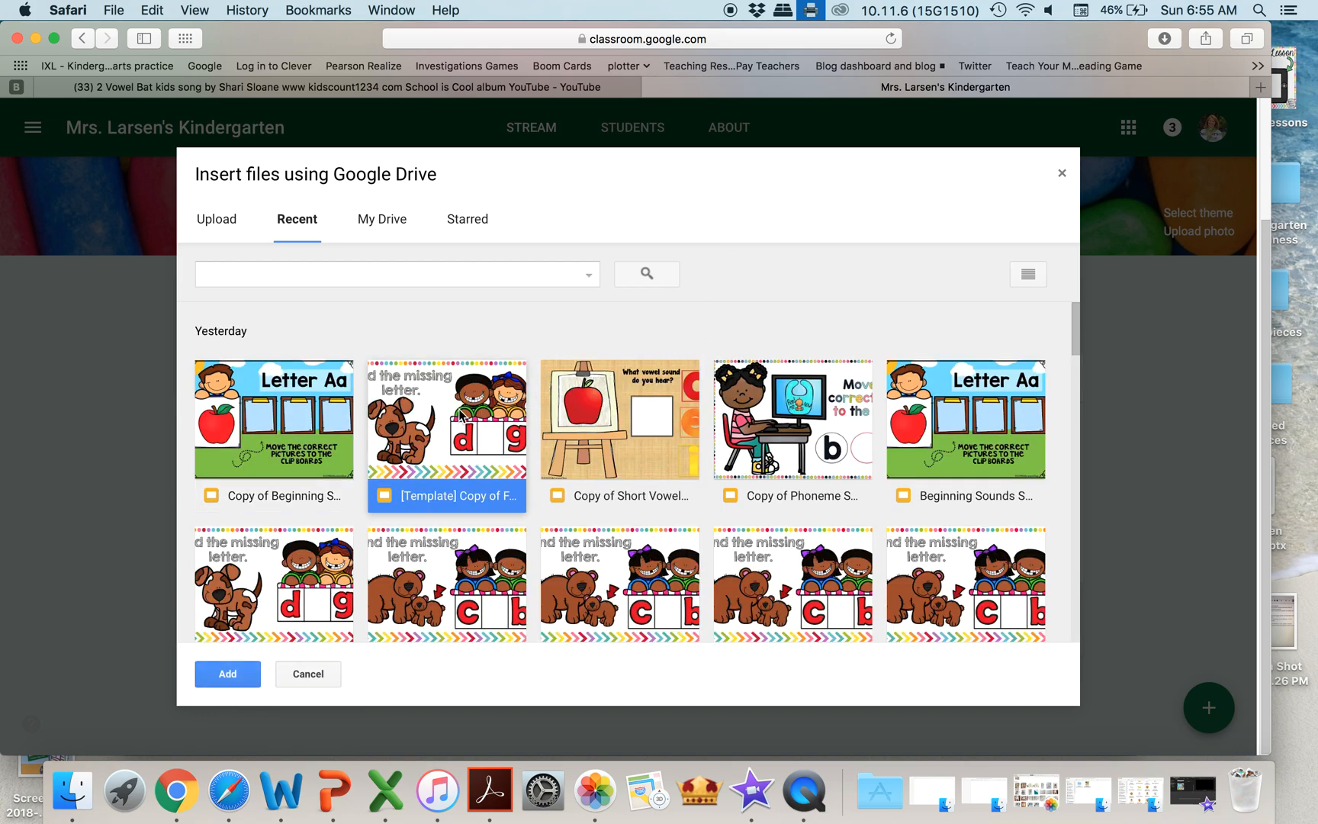
mouse_move(430, 456)
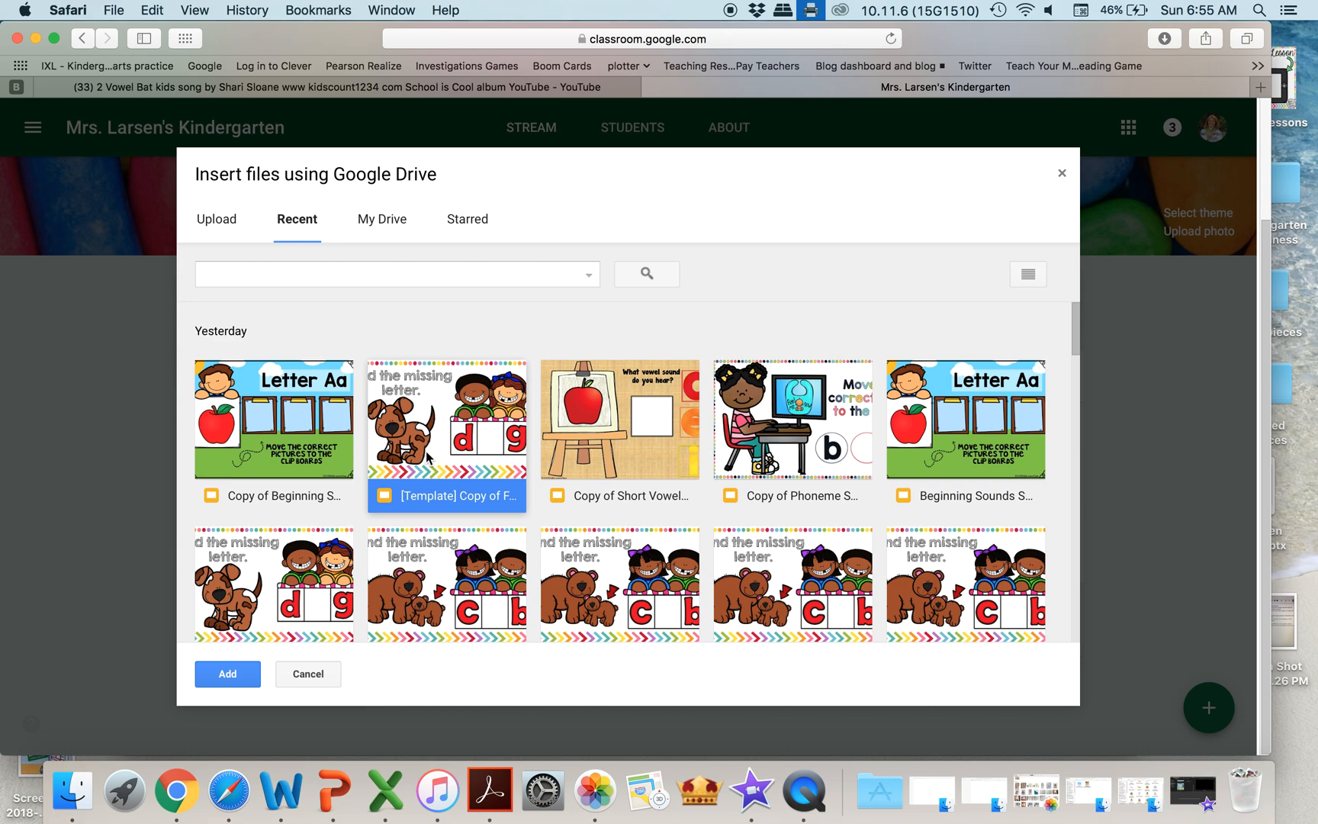
left_click(228, 674)
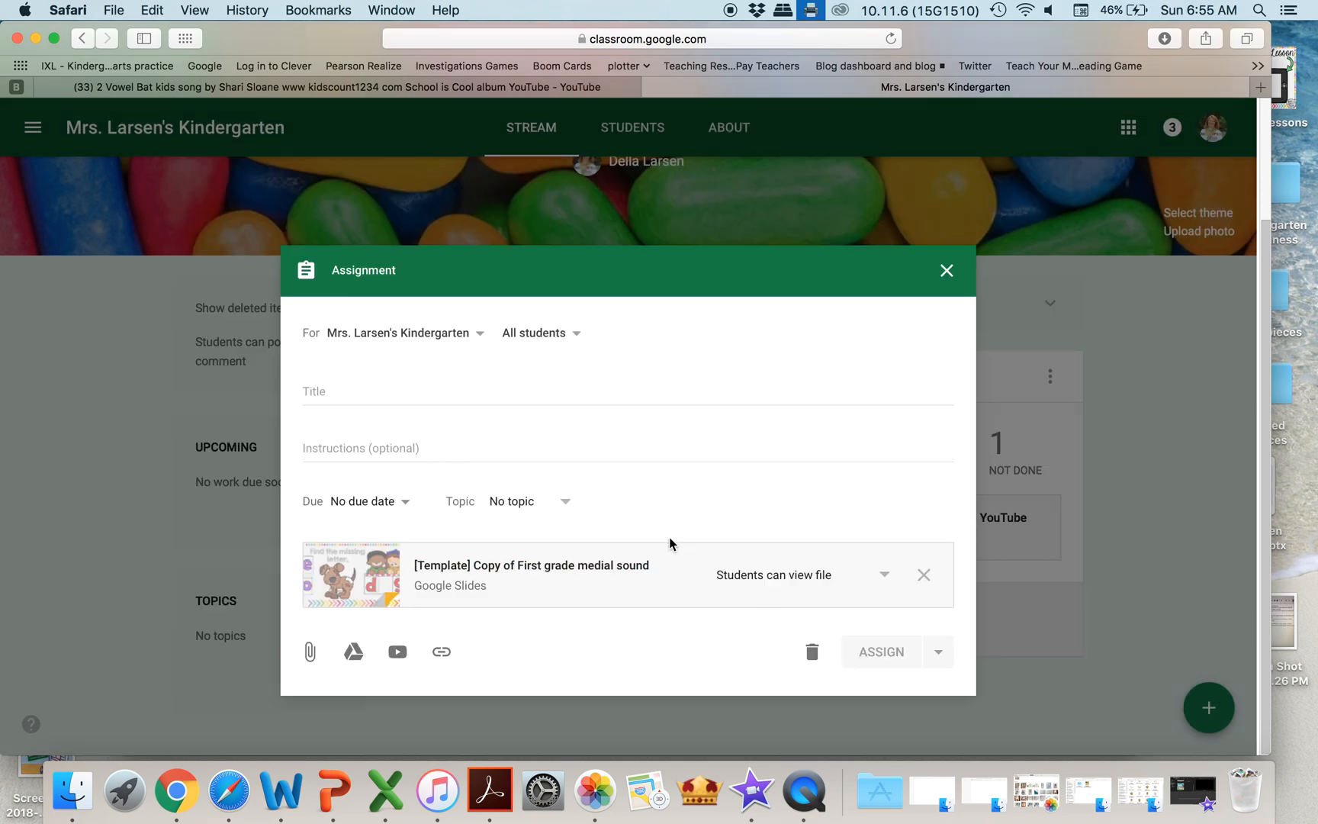
- Title it 'Vowels', set 'Make a copy for each student', and assign it
type("v")
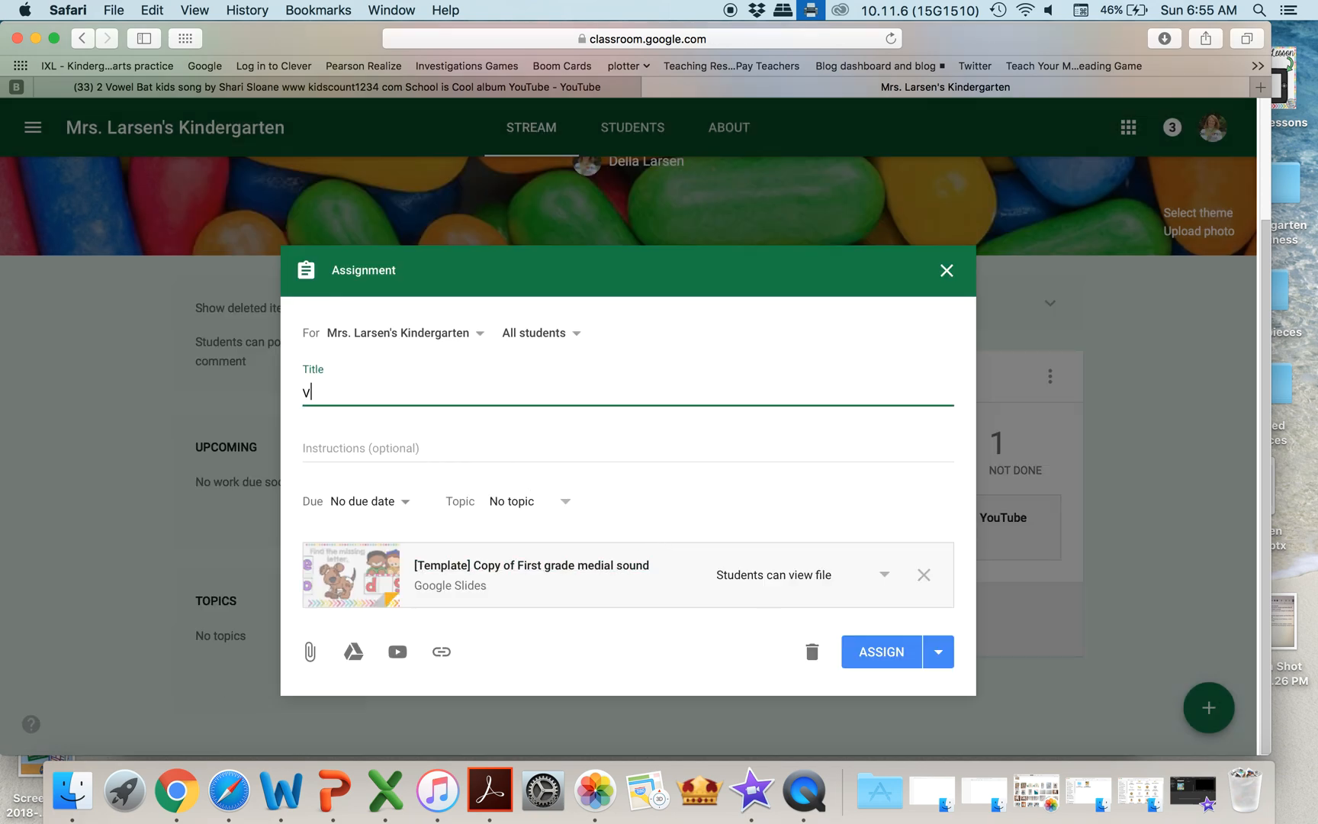
type("owels")
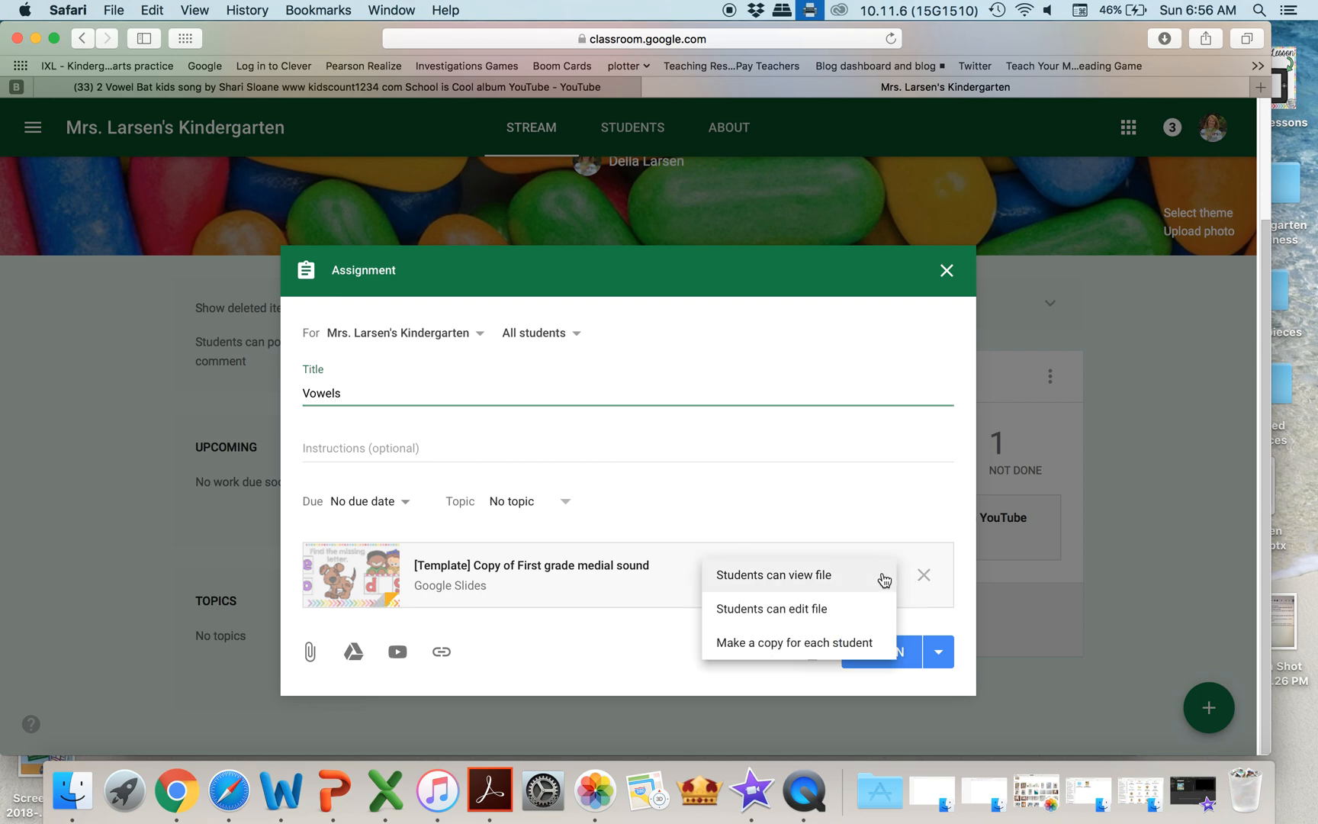
left_click(795, 642)
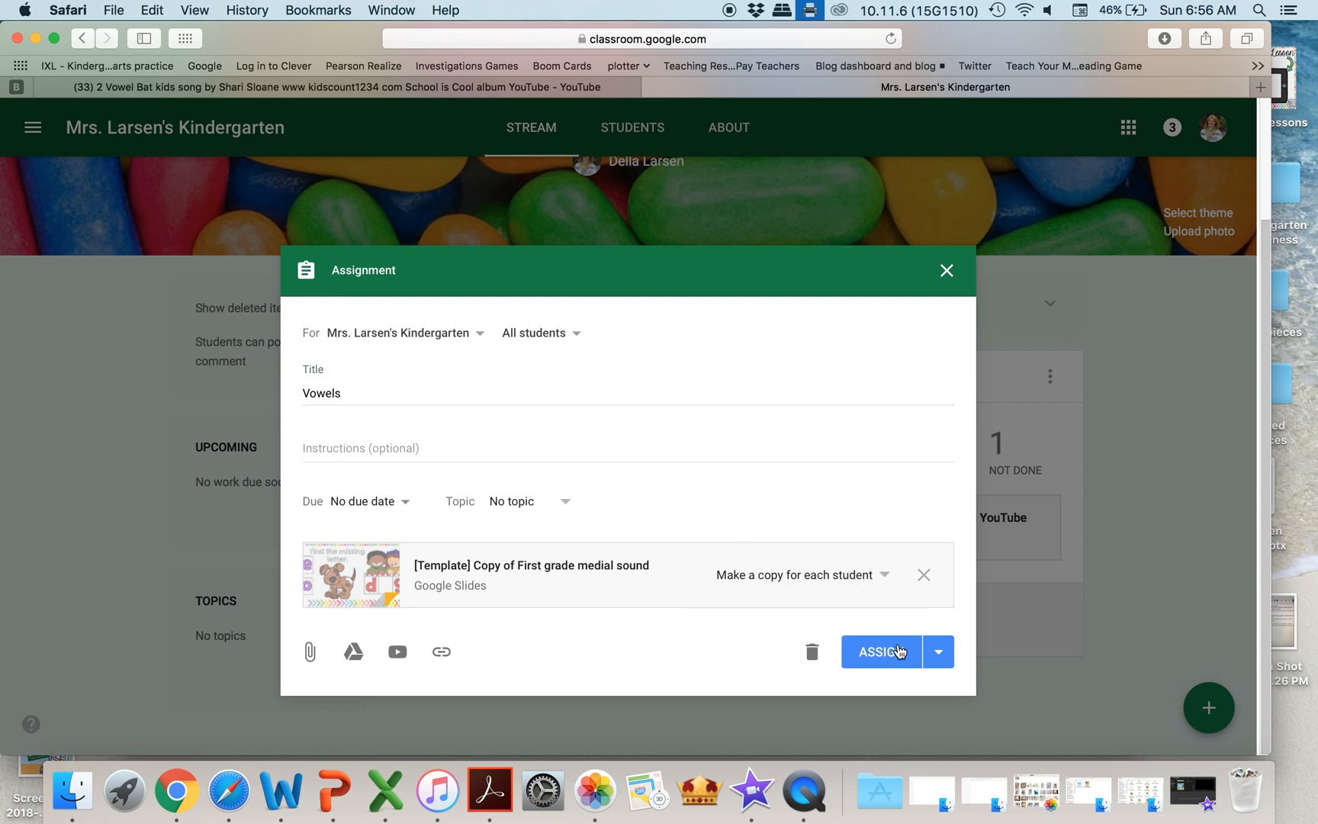
left_click(882, 652)
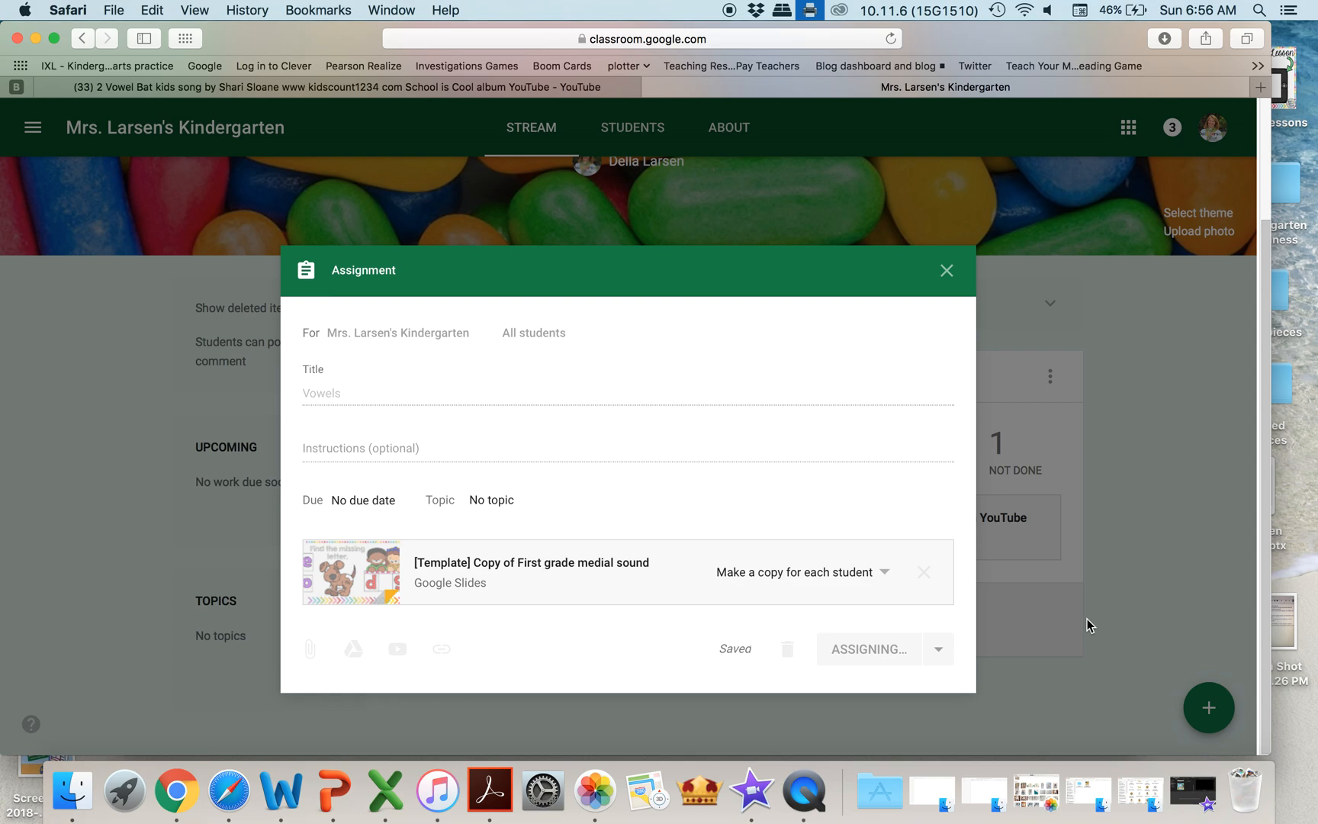
mouse_move(1082, 625)
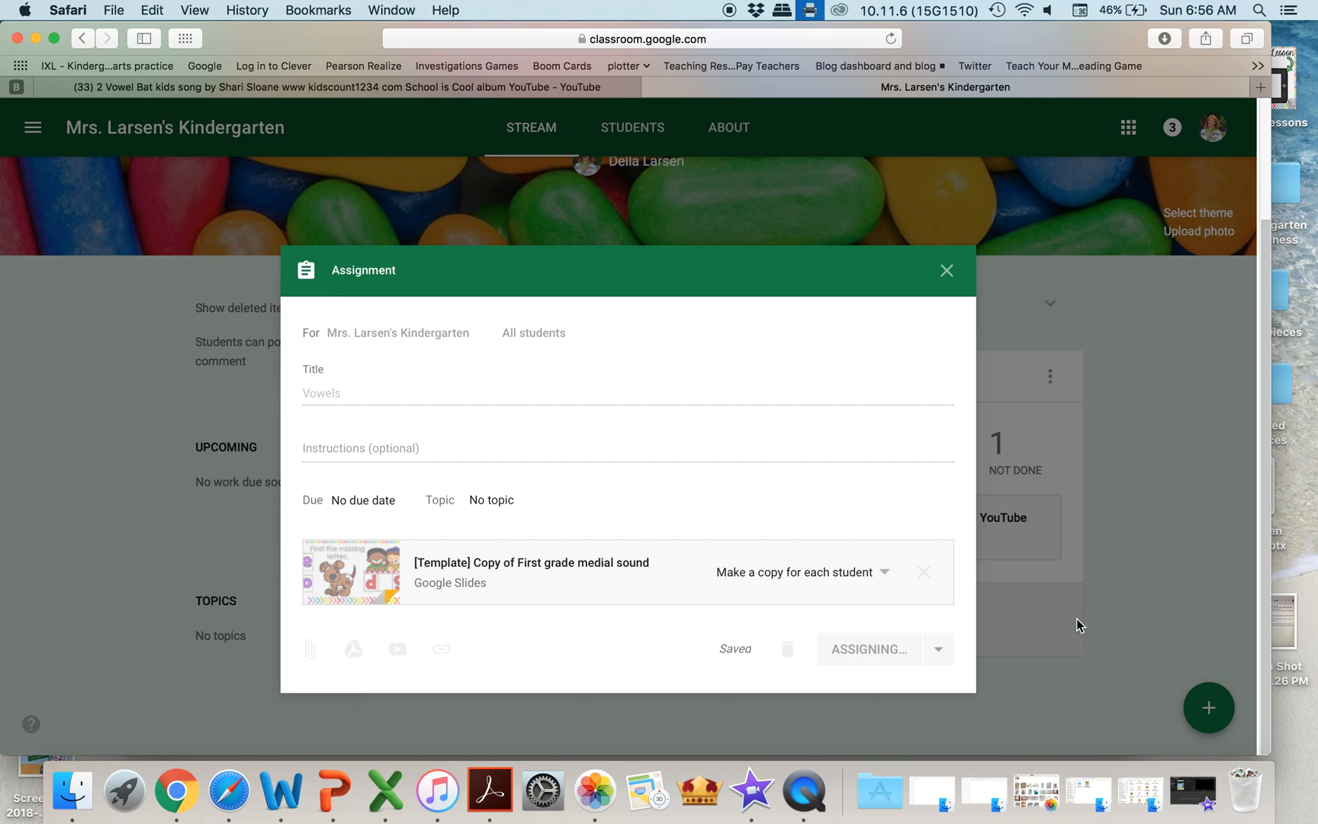
left_click(868, 649)
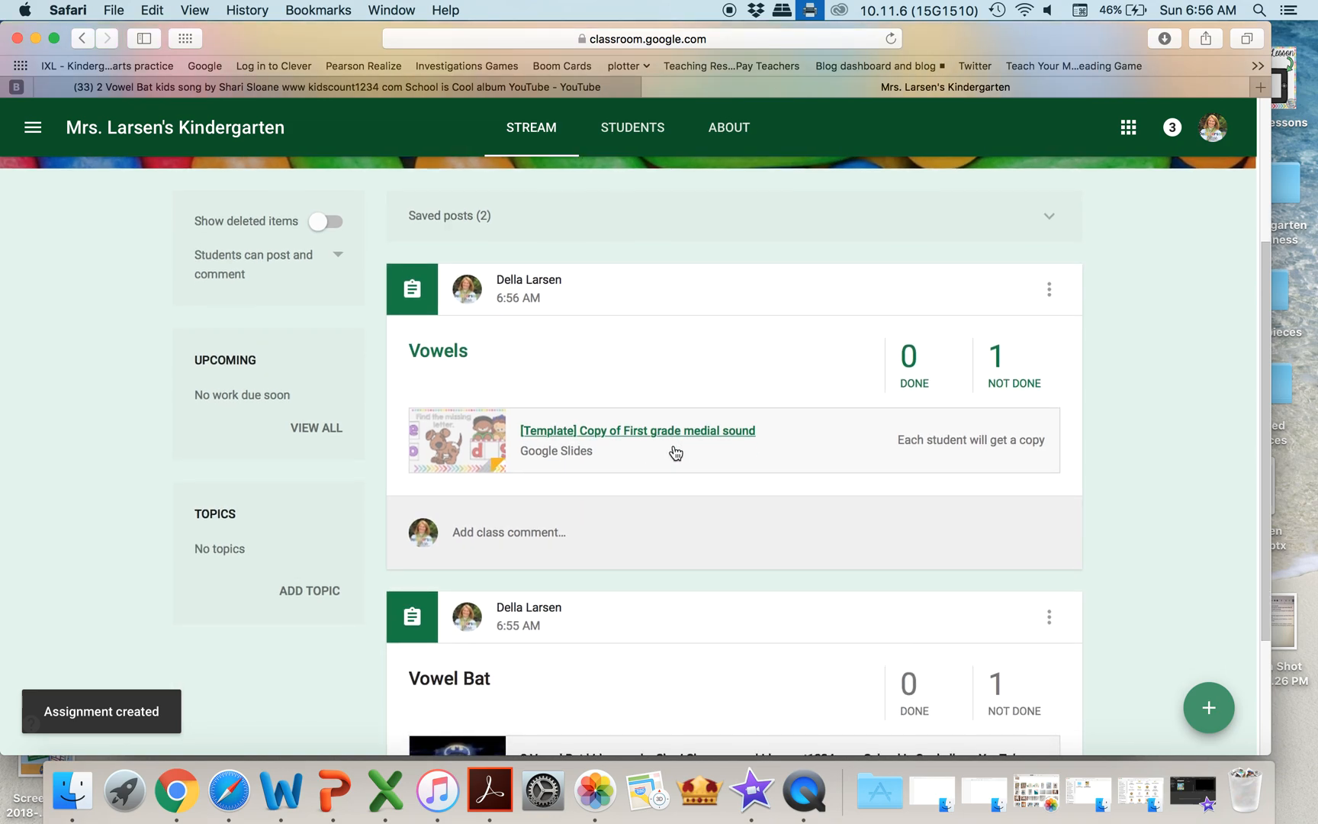
scroll("down", 3)
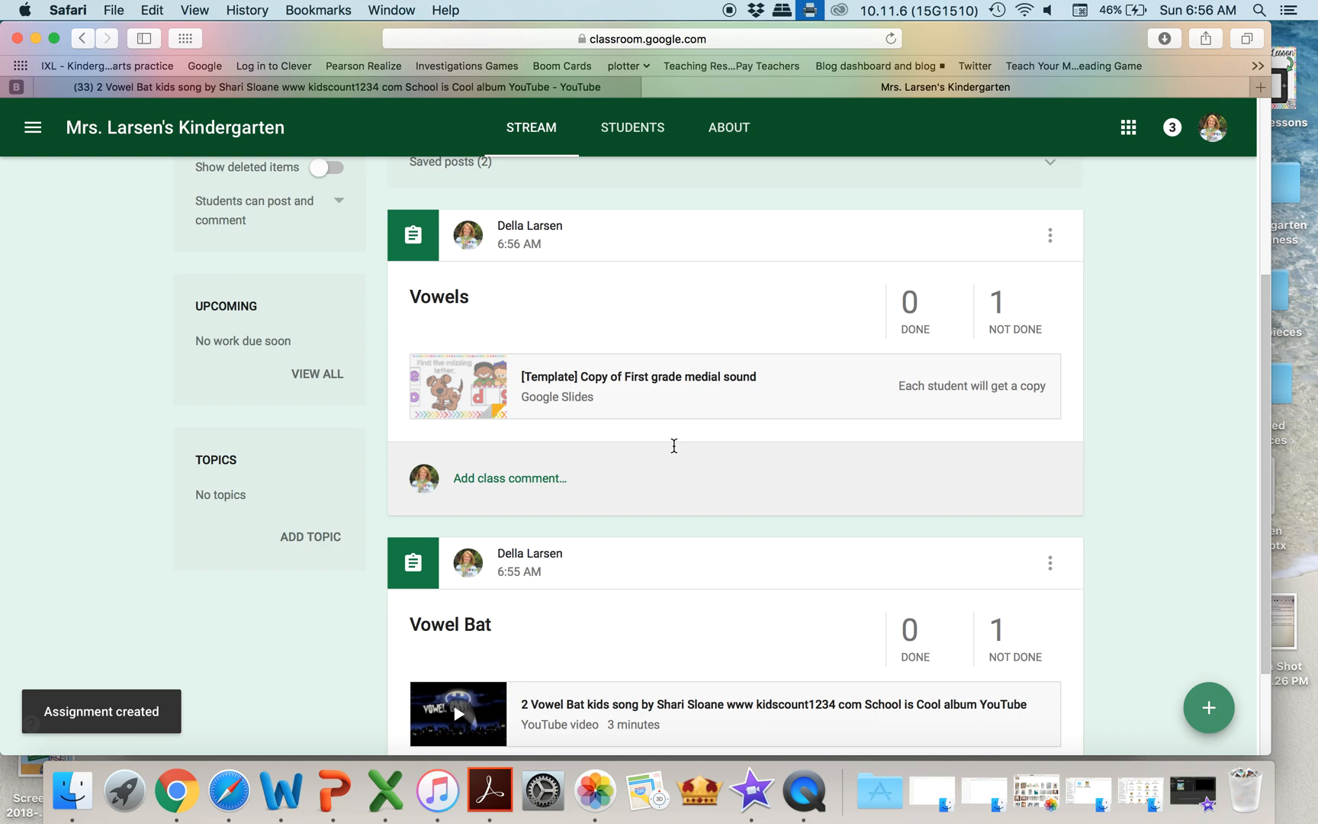
scroll("down", 3)
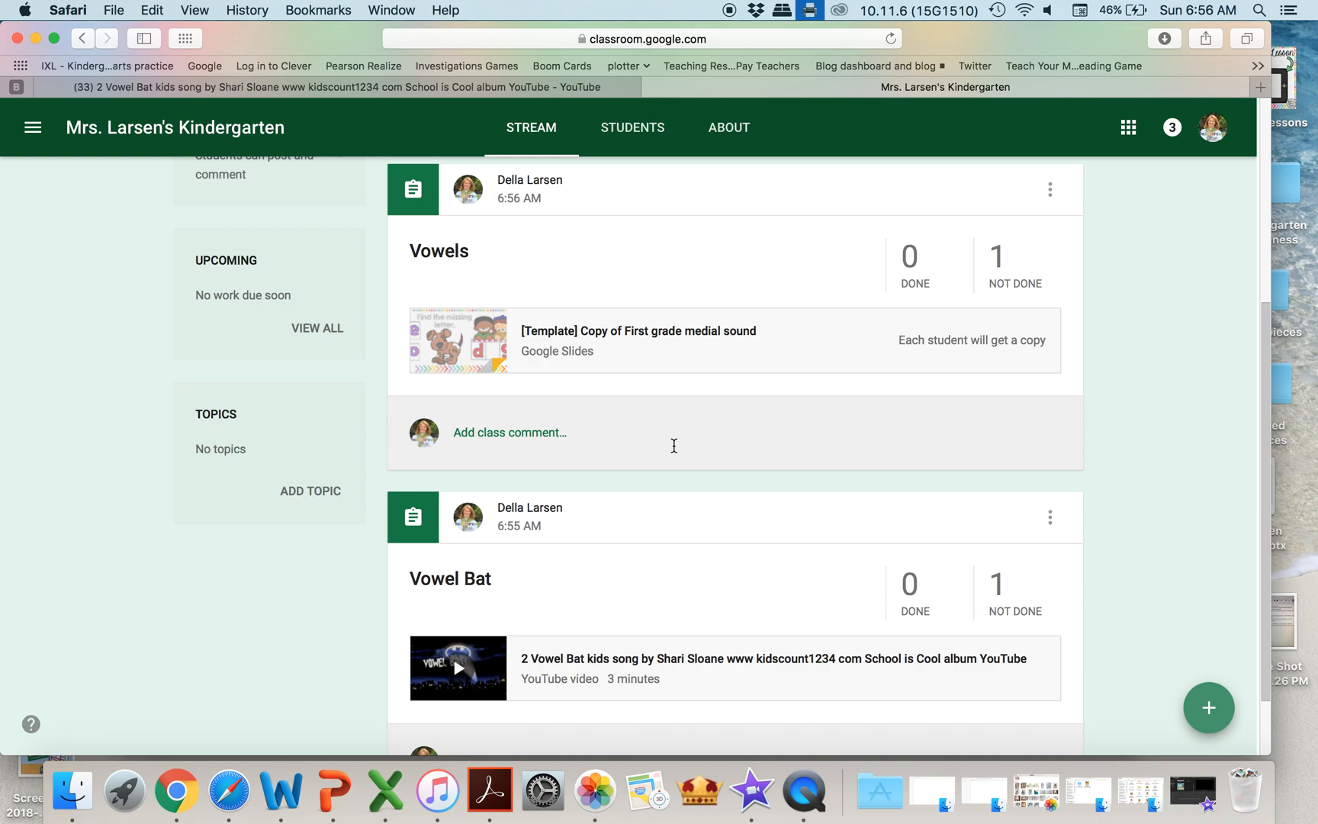
mouse_move(1129, 368)
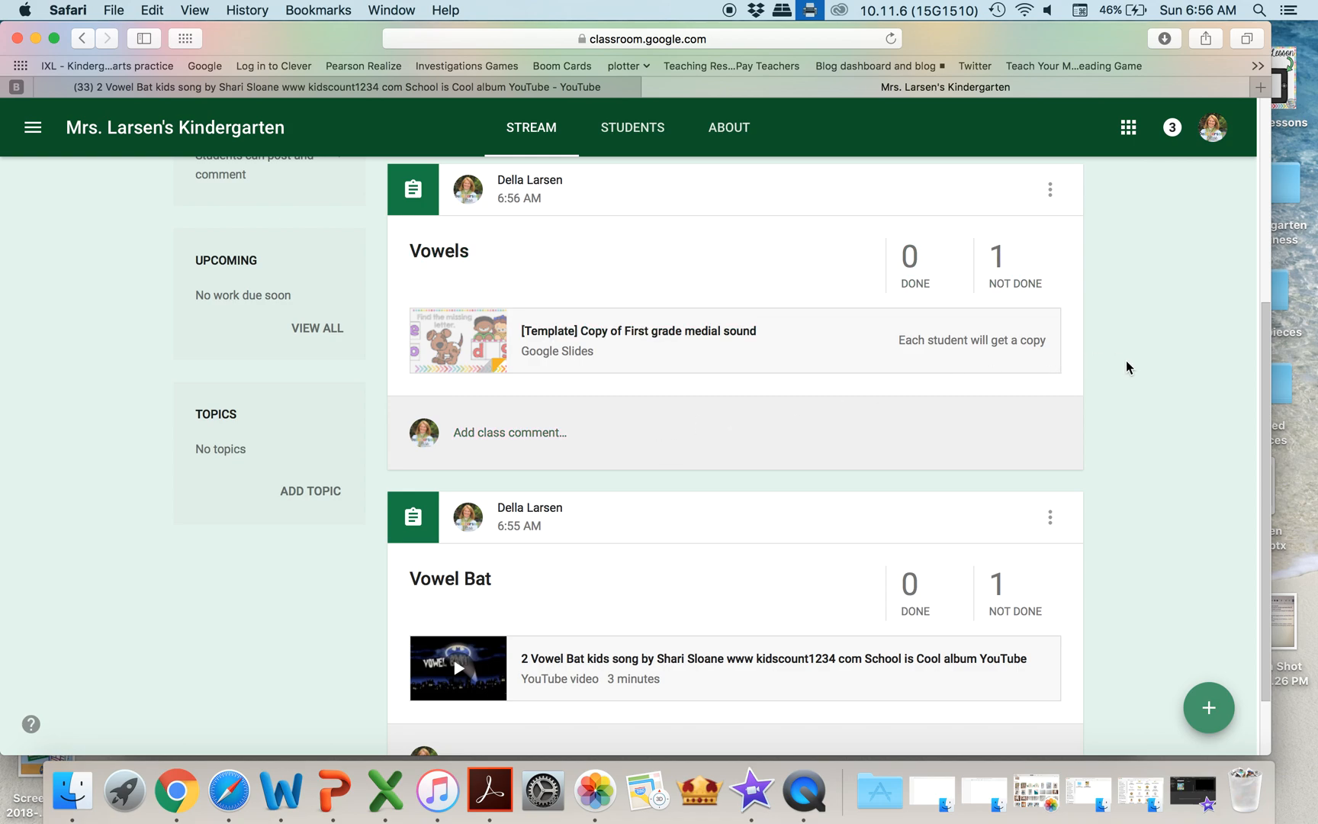